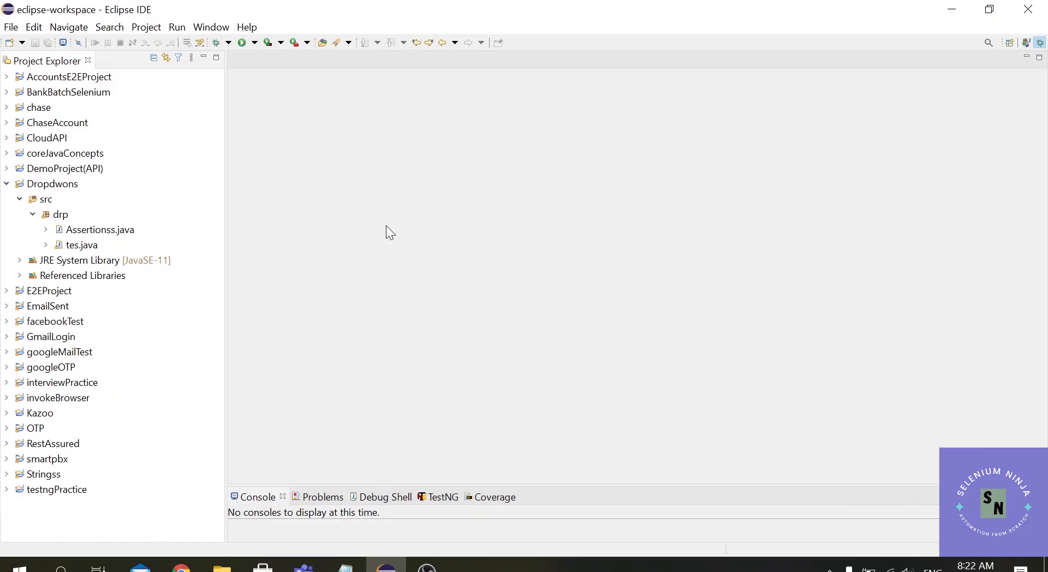
# Step: Create class chromeClass with a main method stub in the drp package of Dropdwons
pyautogui.click(51, 184)
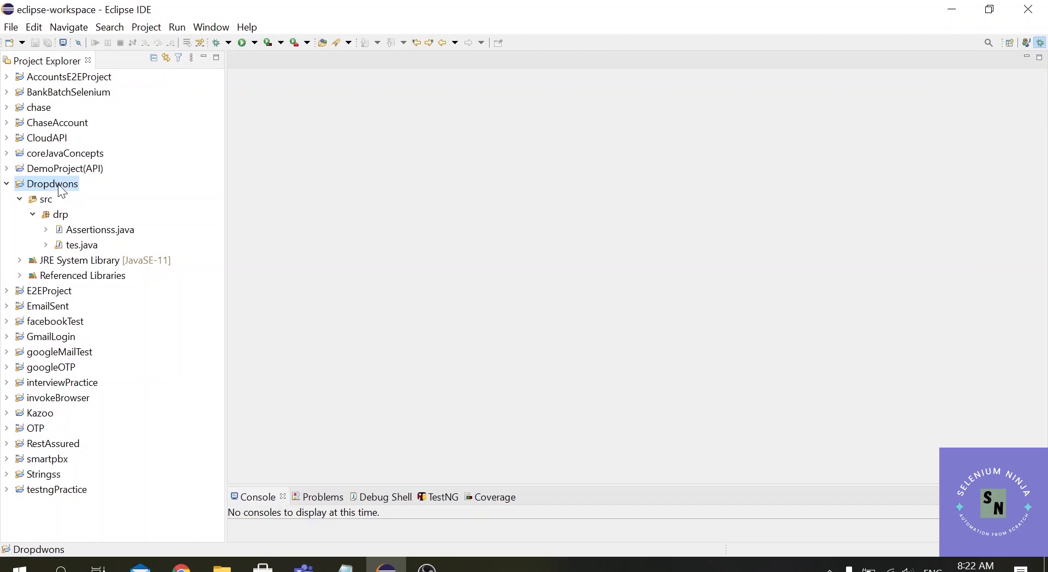
pyautogui.rightClick(59, 214)
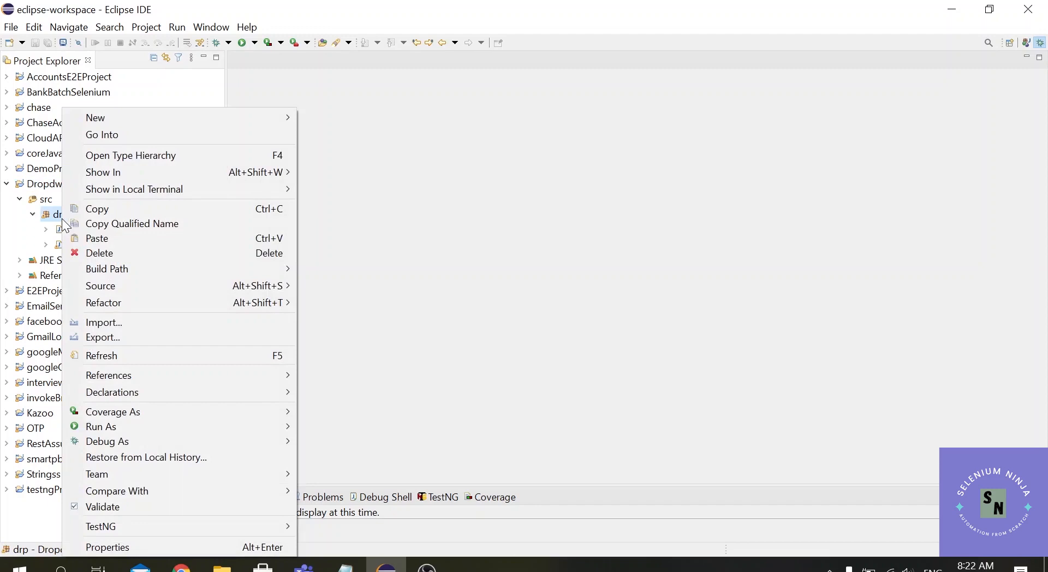
pyautogui.moveTo(260, 118)
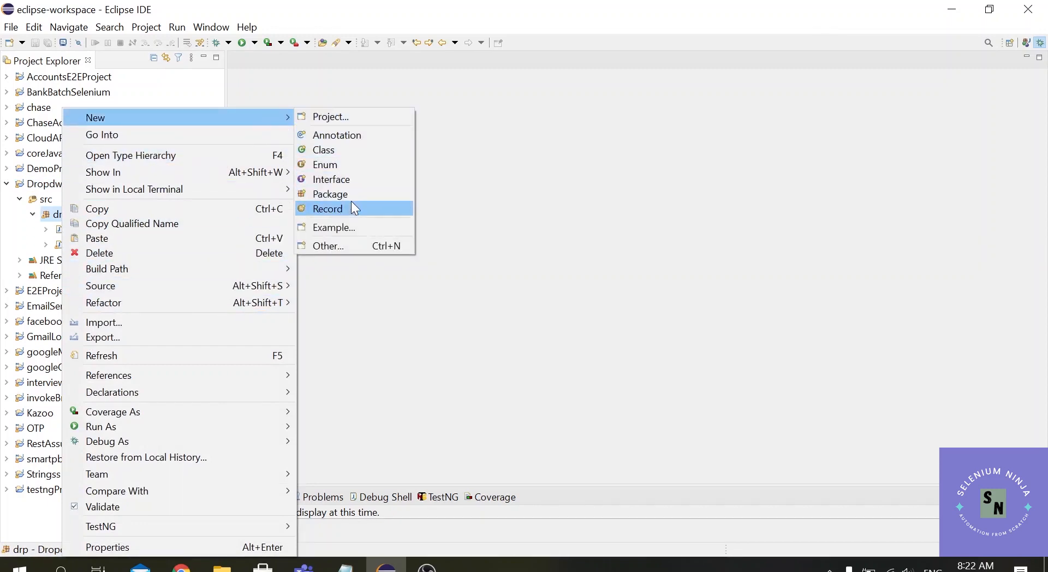
pyautogui.click(323, 149)
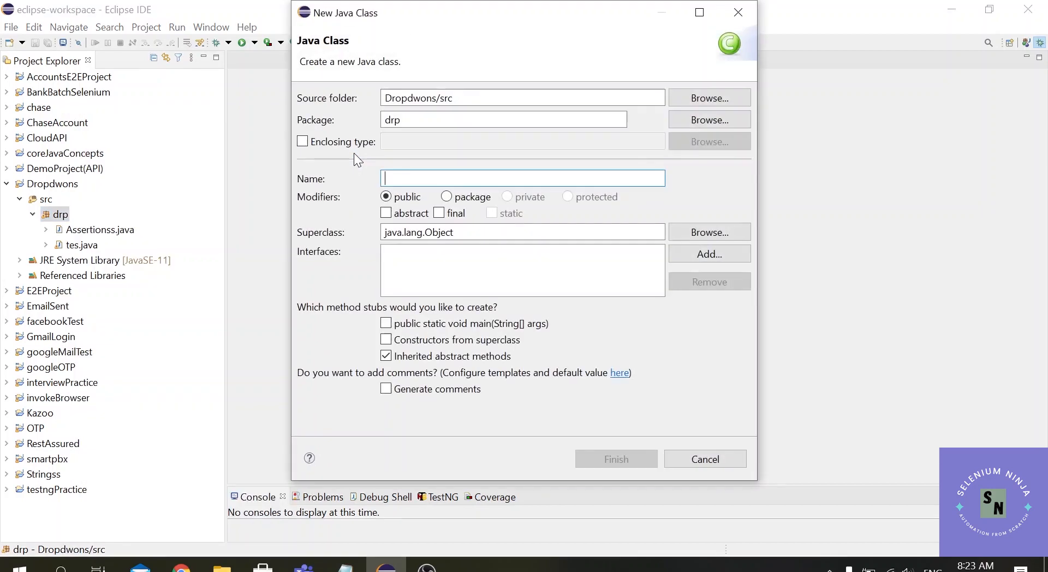
pyautogui.write('chromeCl')
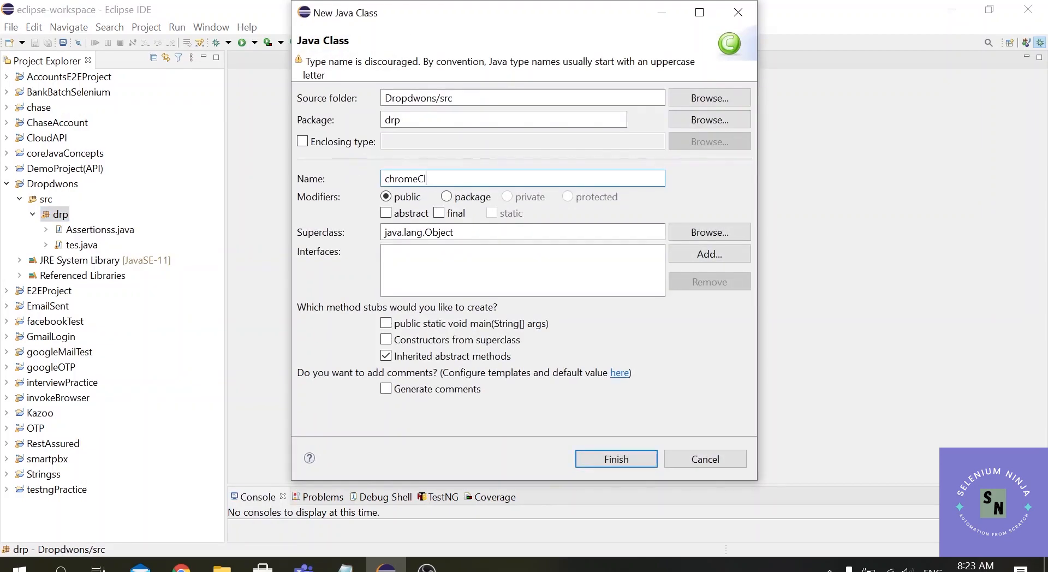
pyautogui.write('ass')
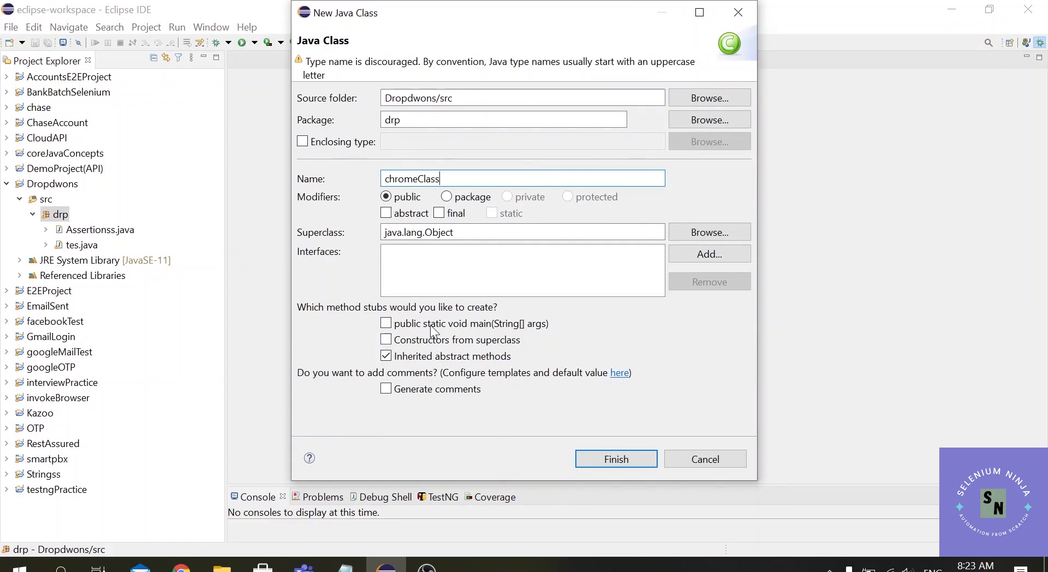
pyautogui.click(614, 460)
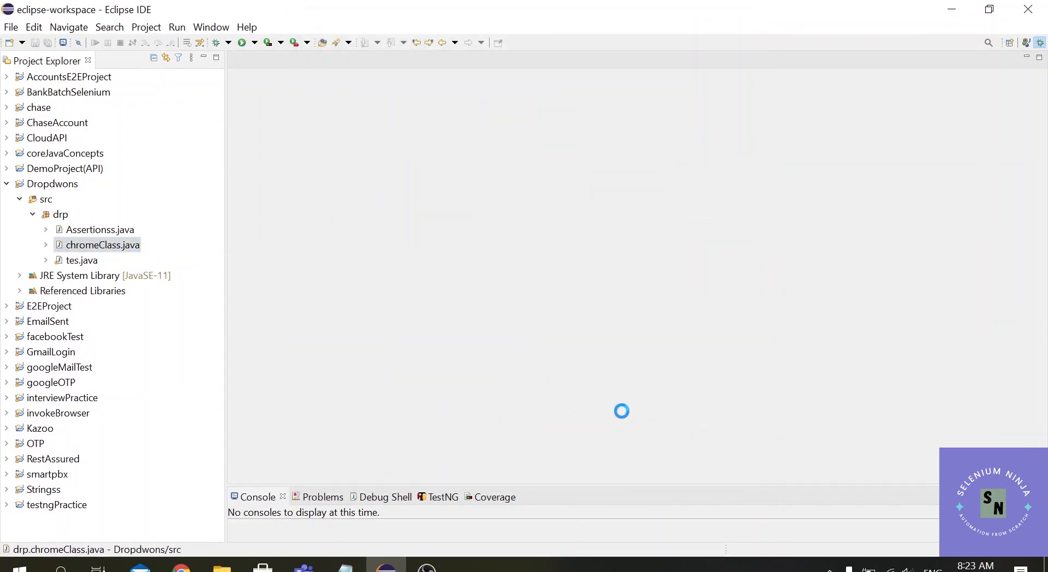
# Step: Open chromeClass.java in the editor to add the webdriver.chrome.driver property
pyautogui.doubleClick(103, 245)
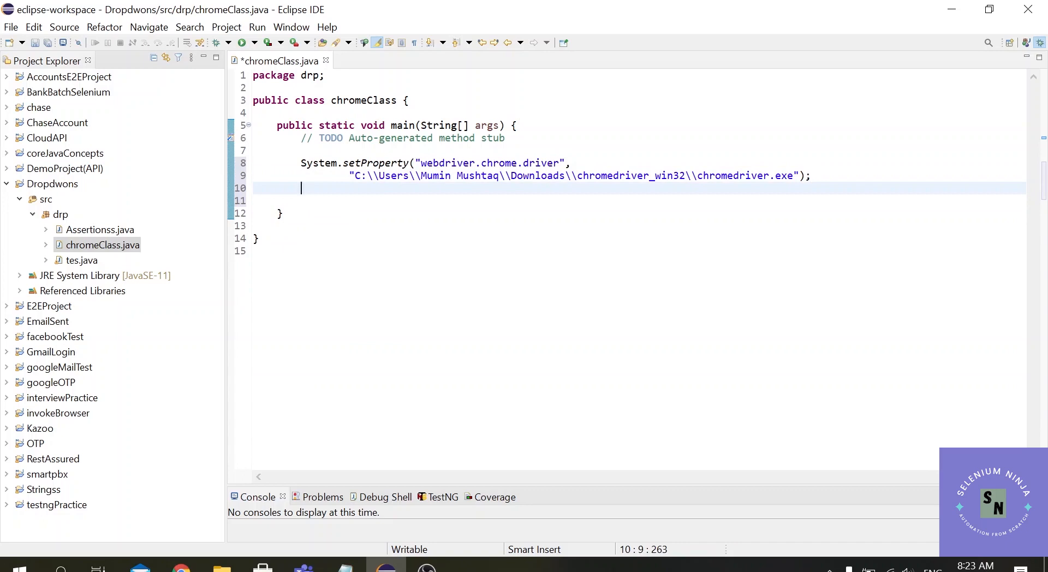
# Step: Write ChromeOptions options = new ChromeOptions(); and import ChromeOptions from org.openqa.selenium.chrome
pyautogui.write('ChromeOp')
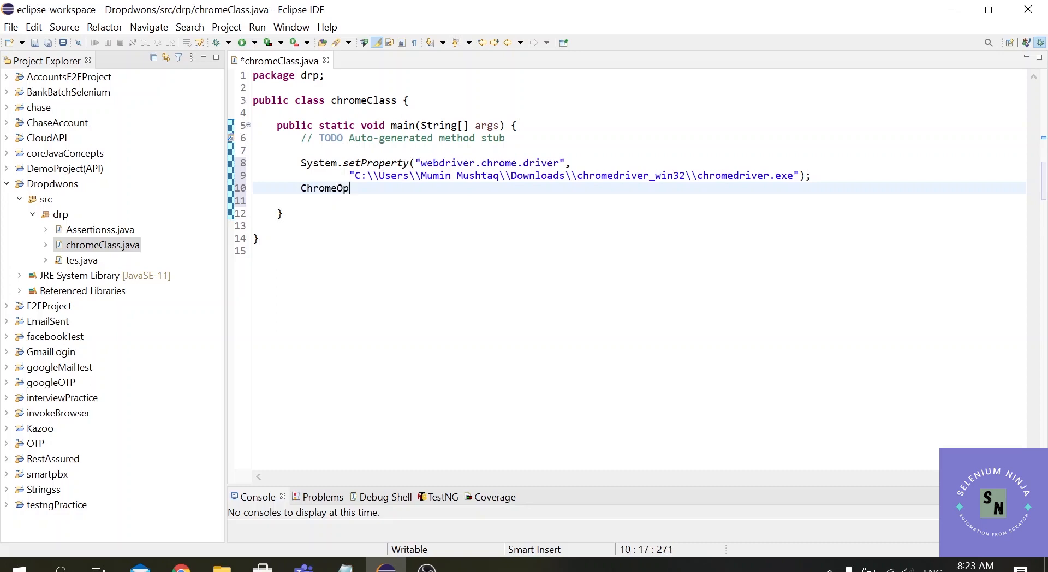
pyautogui.write('tions')
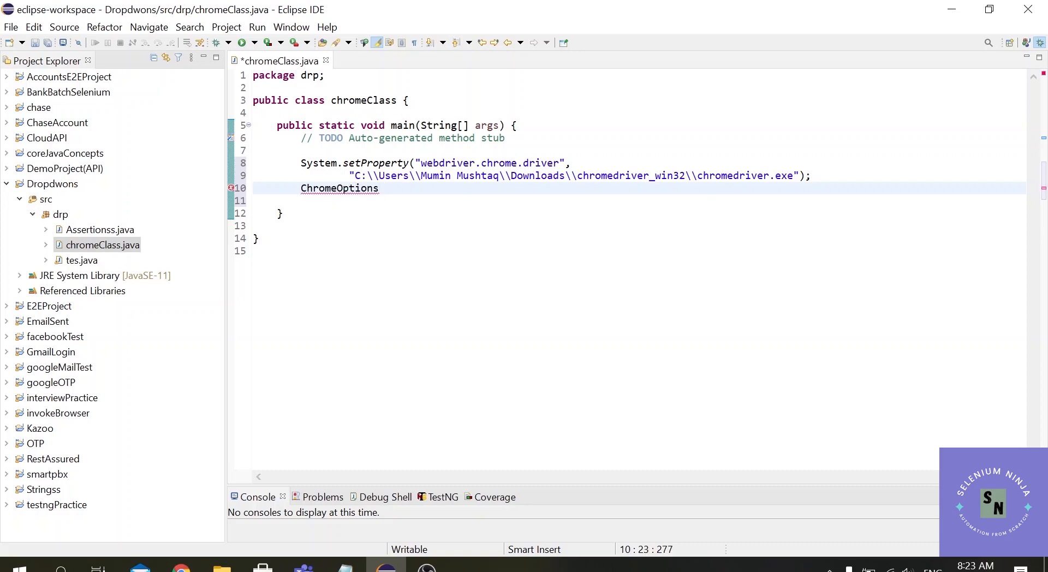
pyautogui.write('options =')
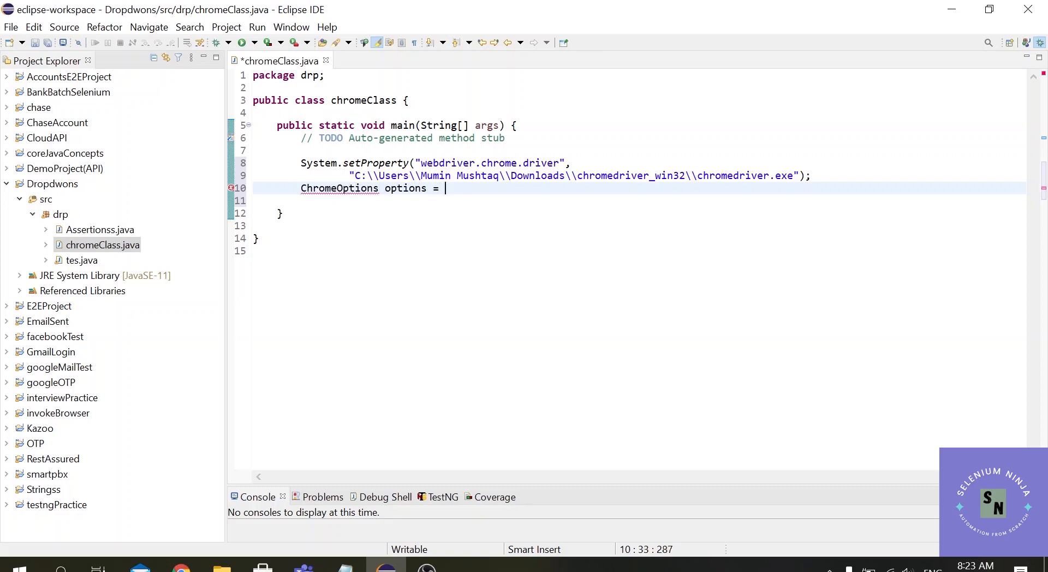
pyautogui.write('new')
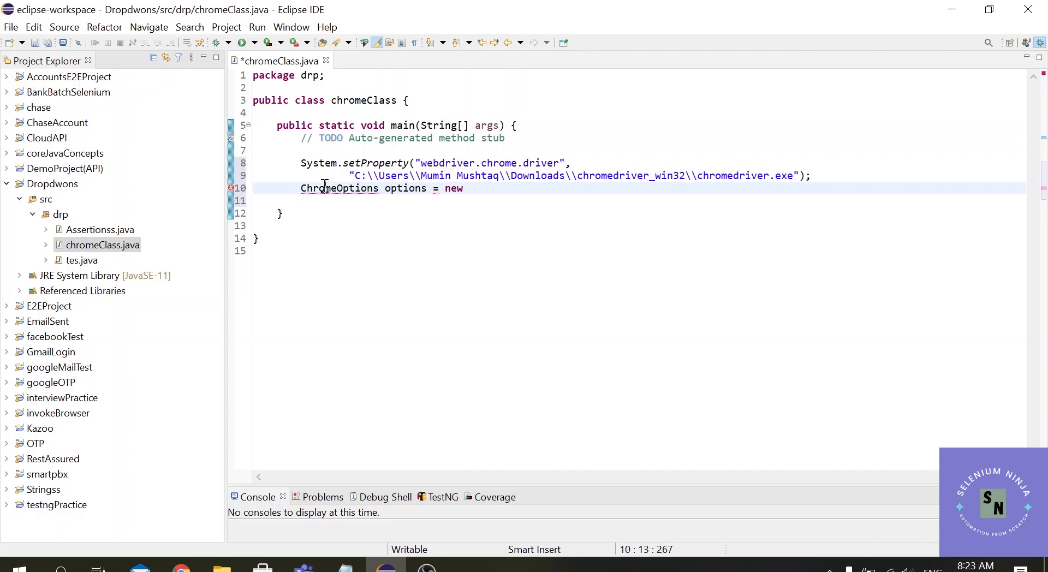
pyautogui.doubleClick(340, 188)
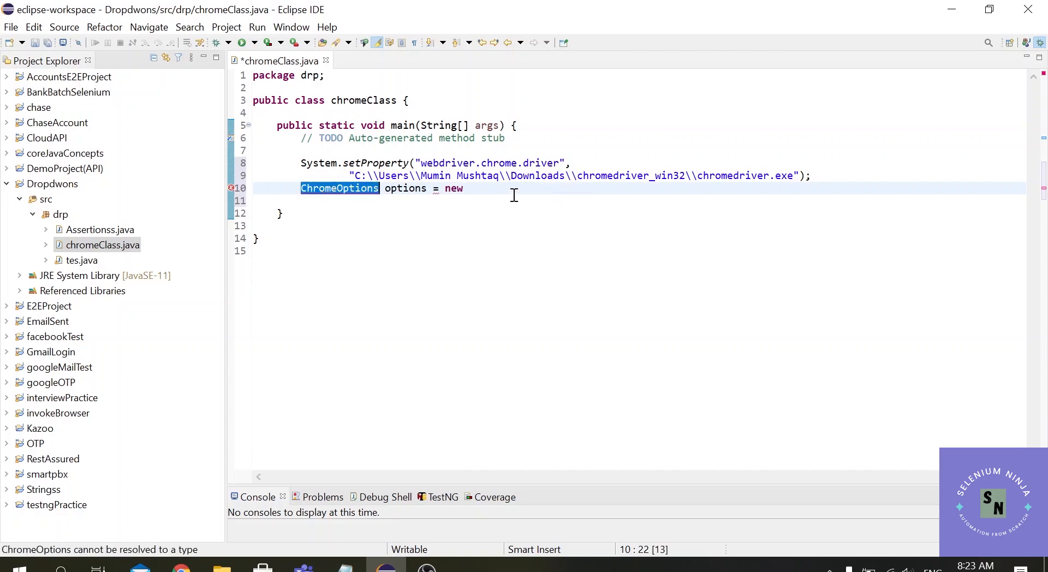
pyautogui.write('ChromeOptions')
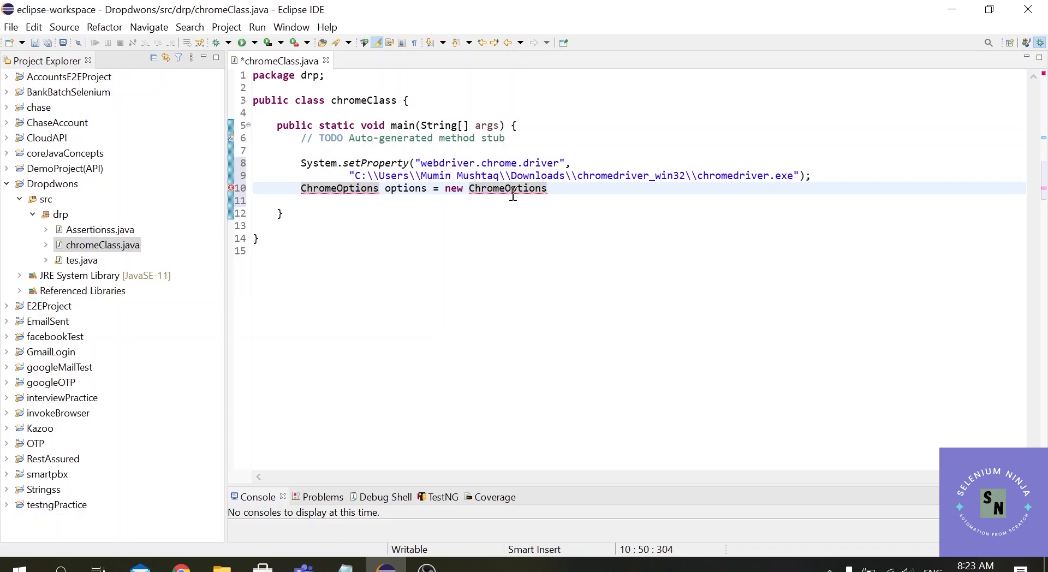
pyautogui.write('();')
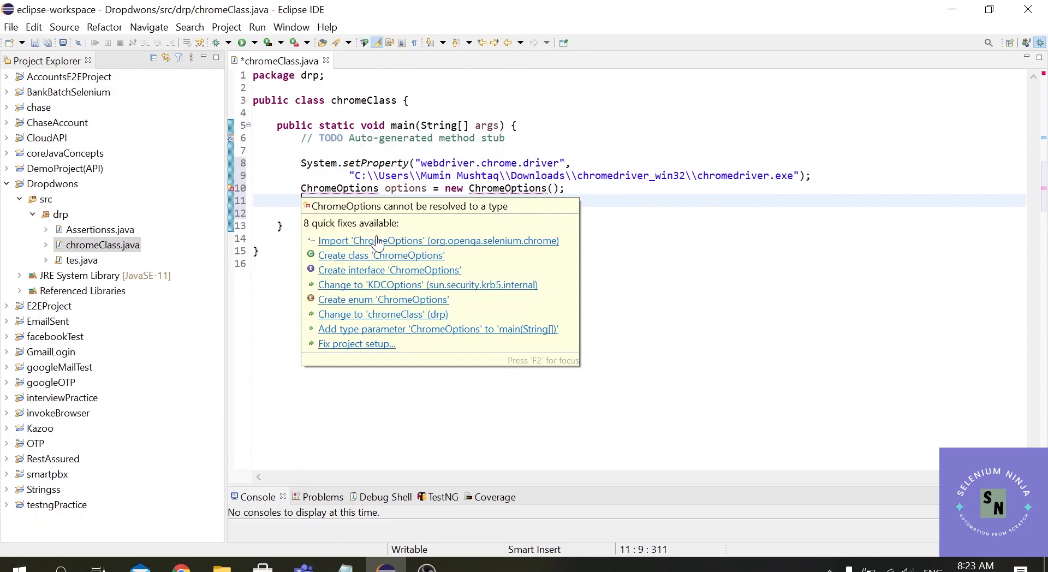
pyautogui.click(438, 240)
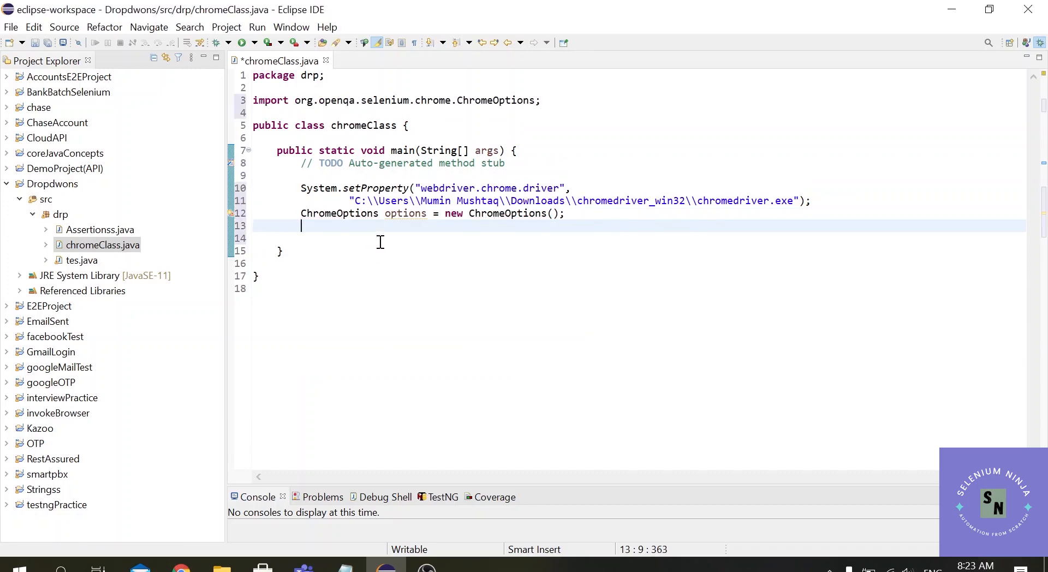
pyautogui.moveTo(404, 212)
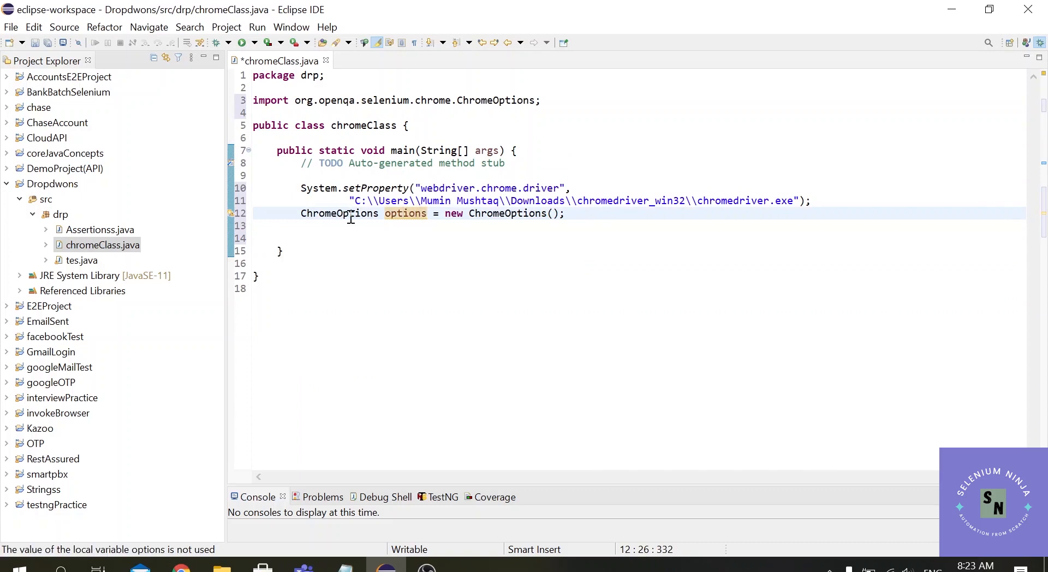
pyautogui.moveTo(353, 227)
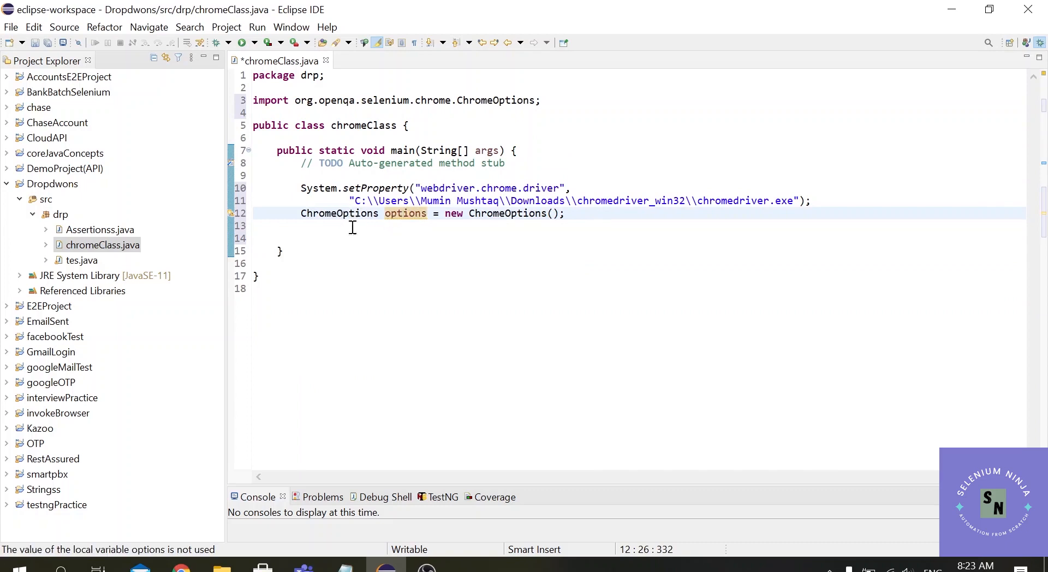
# Step: Add options.addArguments("start-maximized"); and start a new line below it
pyautogui.write('options')
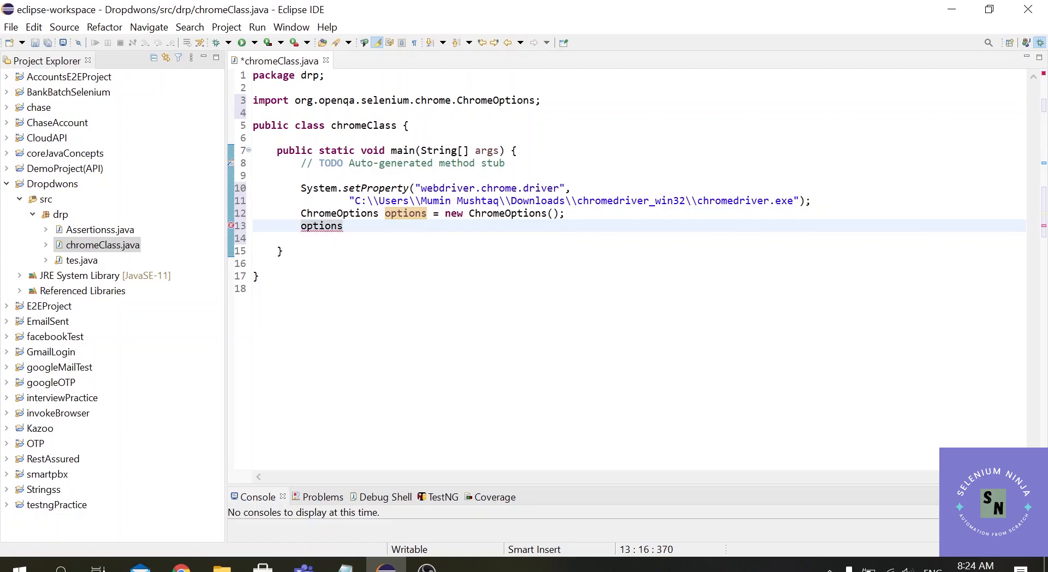
pyautogui.write('.')
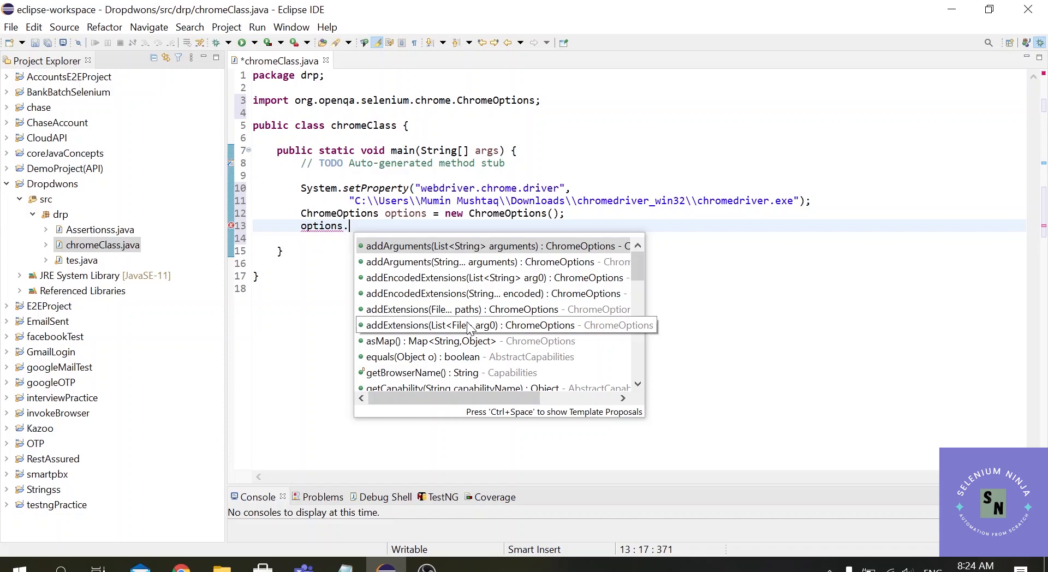
pyautogui.moveTo(469, 325)
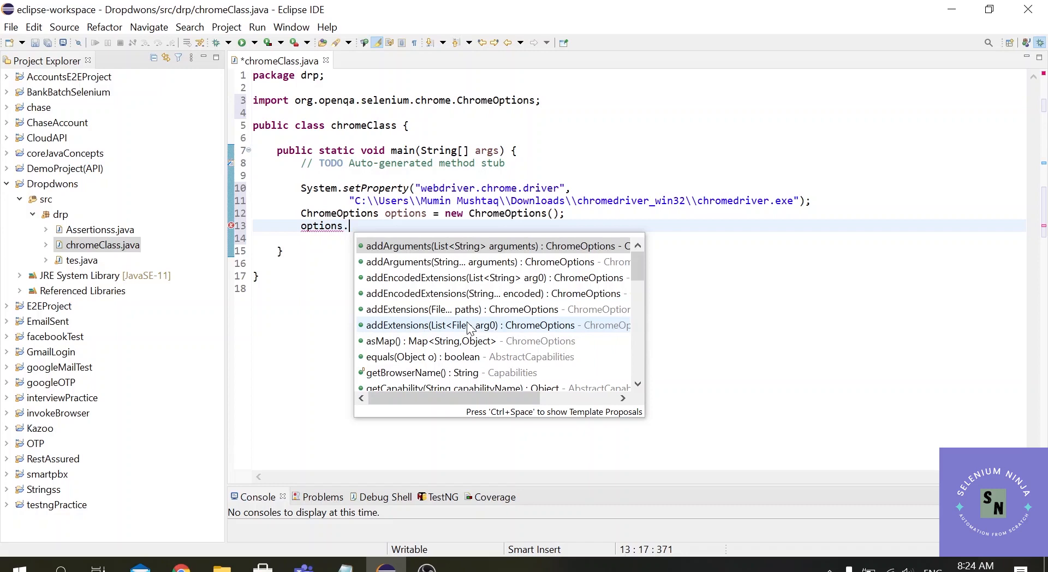
pyautogui.write('addArguments(null')
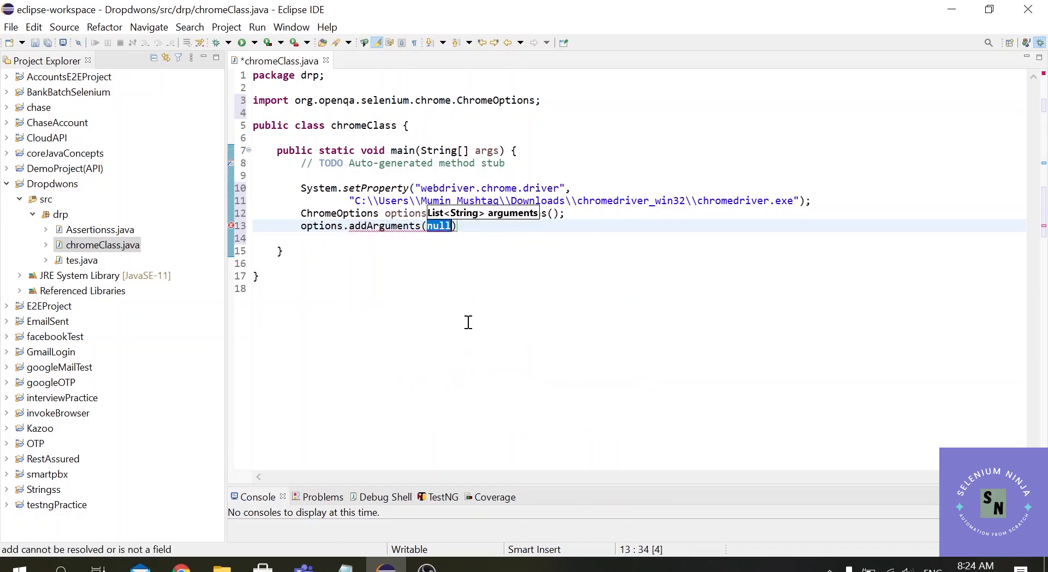
pyautogui.write('""')
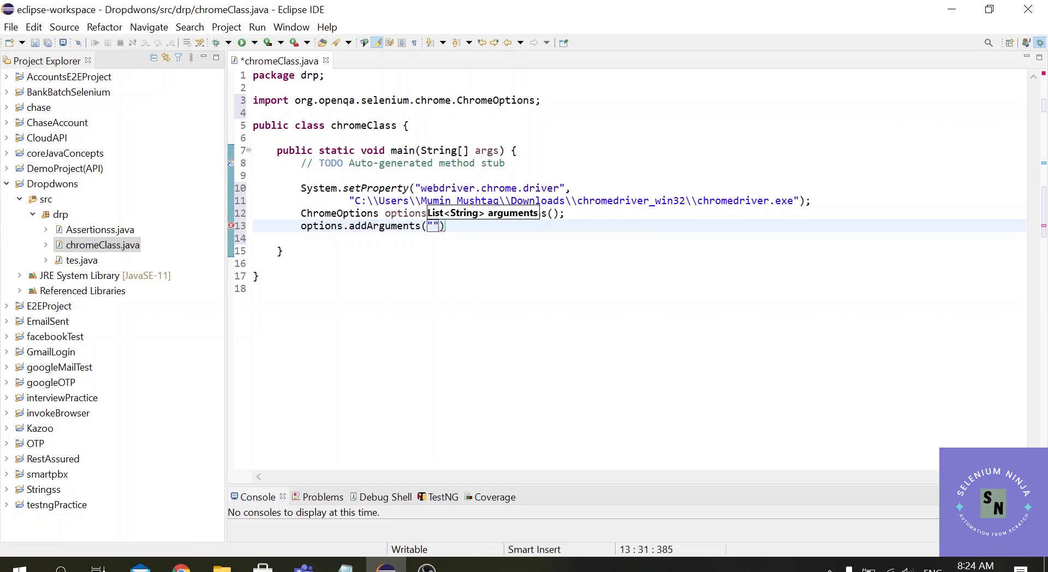
pyautogui.write('start-m')
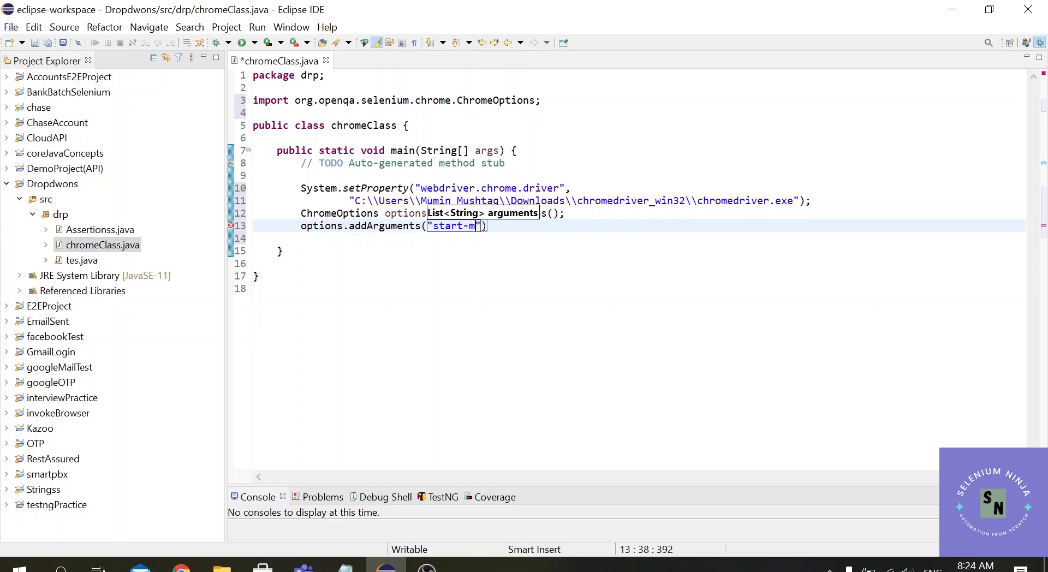
pyautogui.write('aximized')
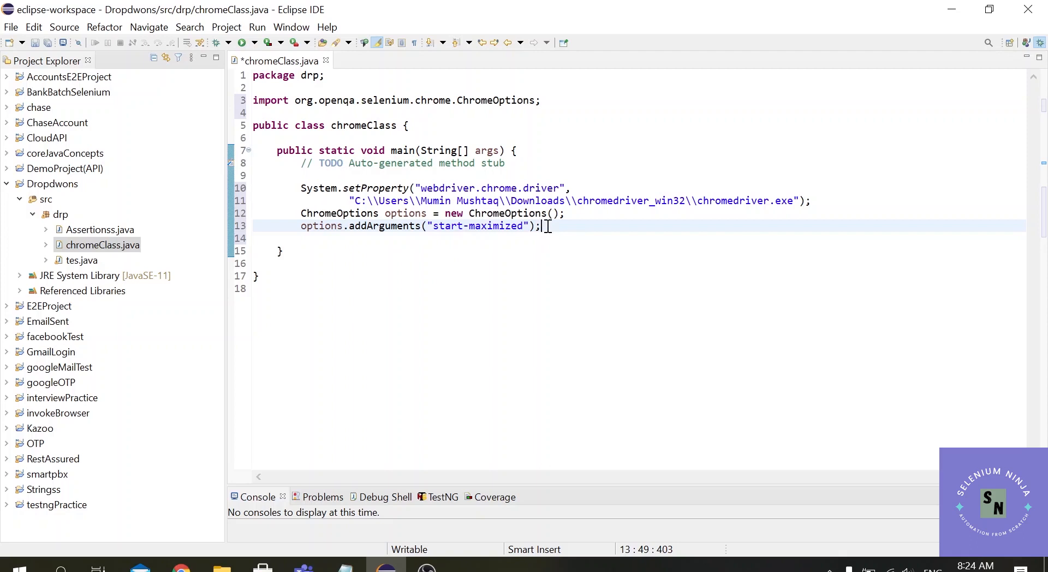
pyautogui.moveTo(538, 226); pyautogui.dragTo(432, 226)
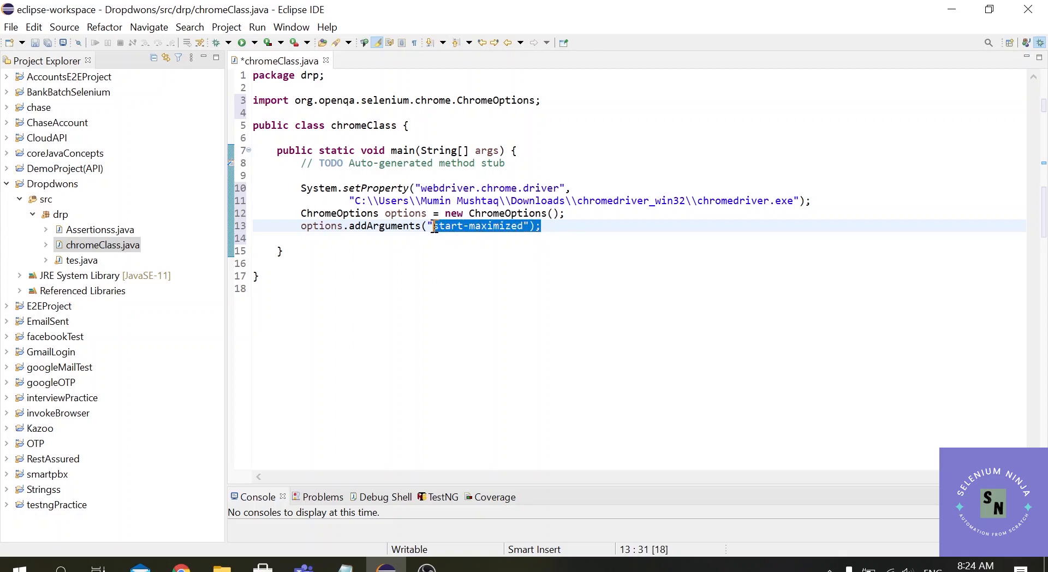
pyautogui.click(588, 226)
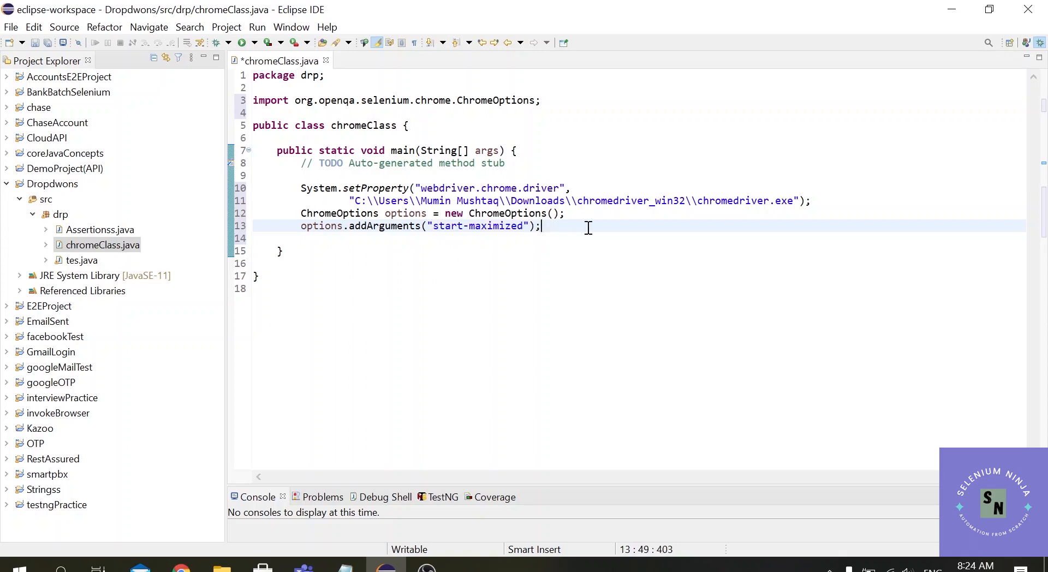
pyautogui.moveTo(531, 237)
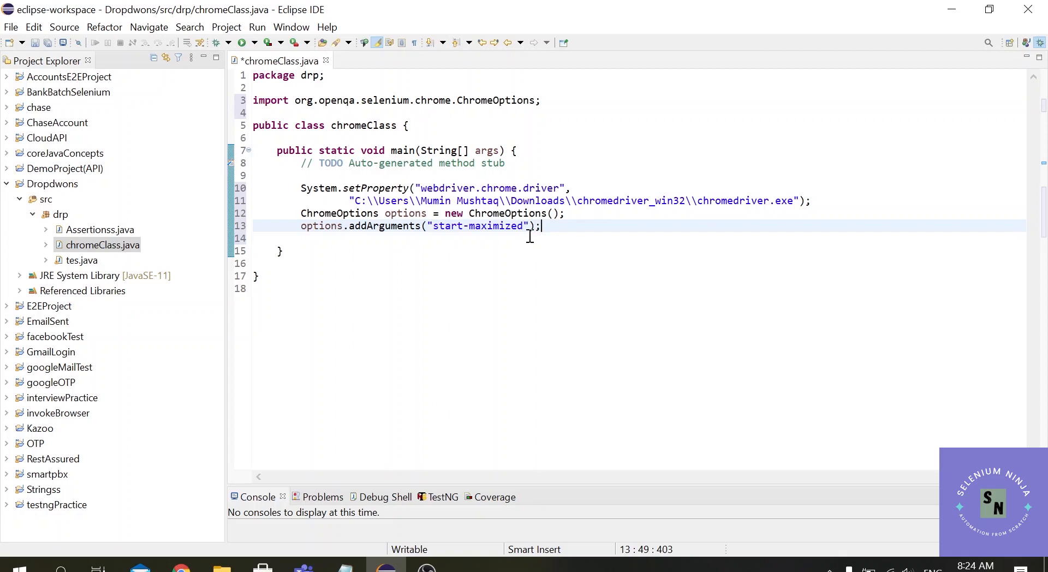
pyautogui.moveTo(571, 237)
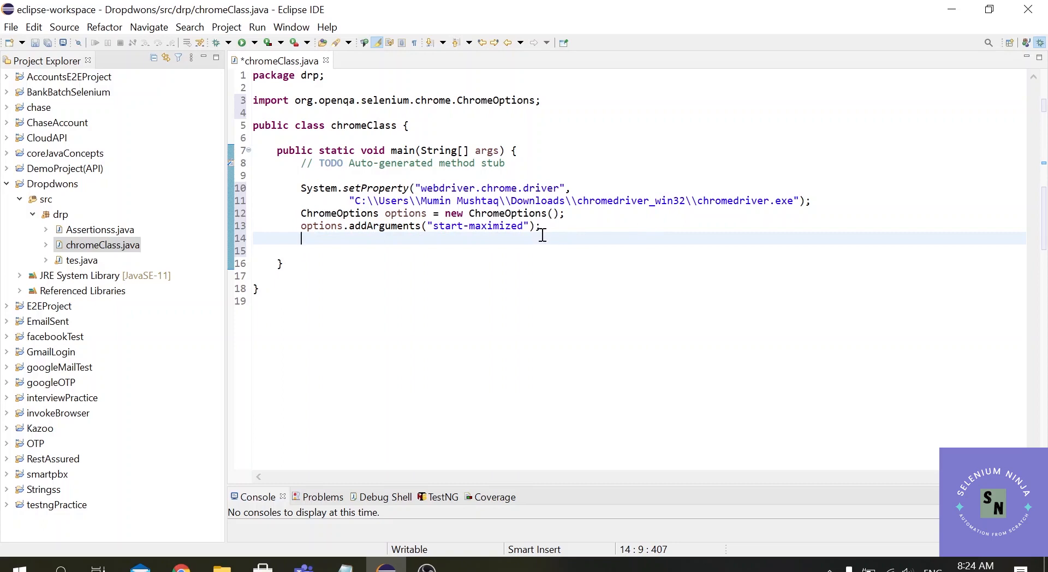
pyautogui.moveTo(498, 245)
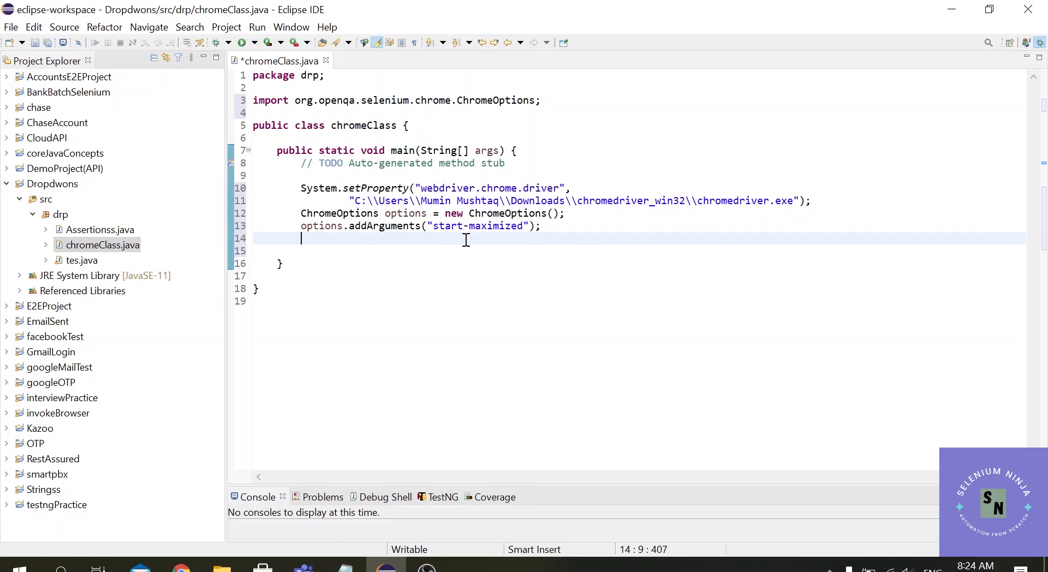
# Step: Add options.addArguments("incognito"); and save chromeClass.java
pyautogui.write('options.addArguments("')
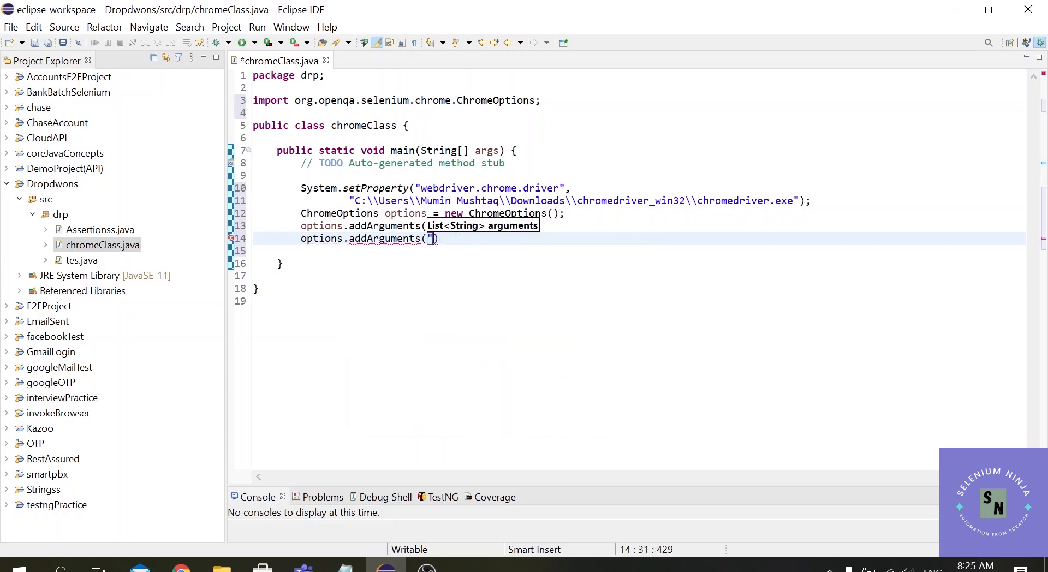
pyautogui.write('"')
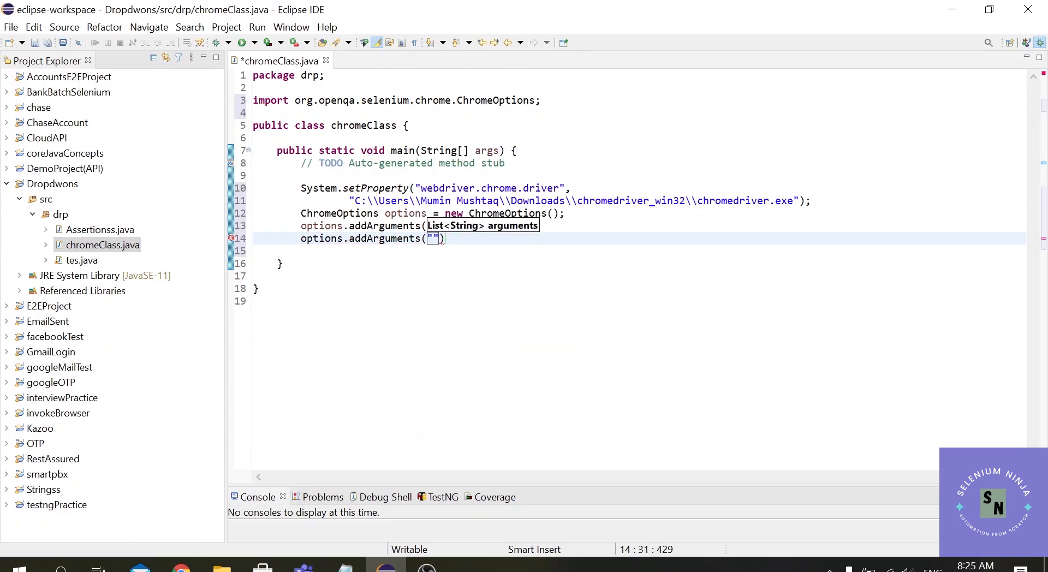
pyautogui.write('inc')
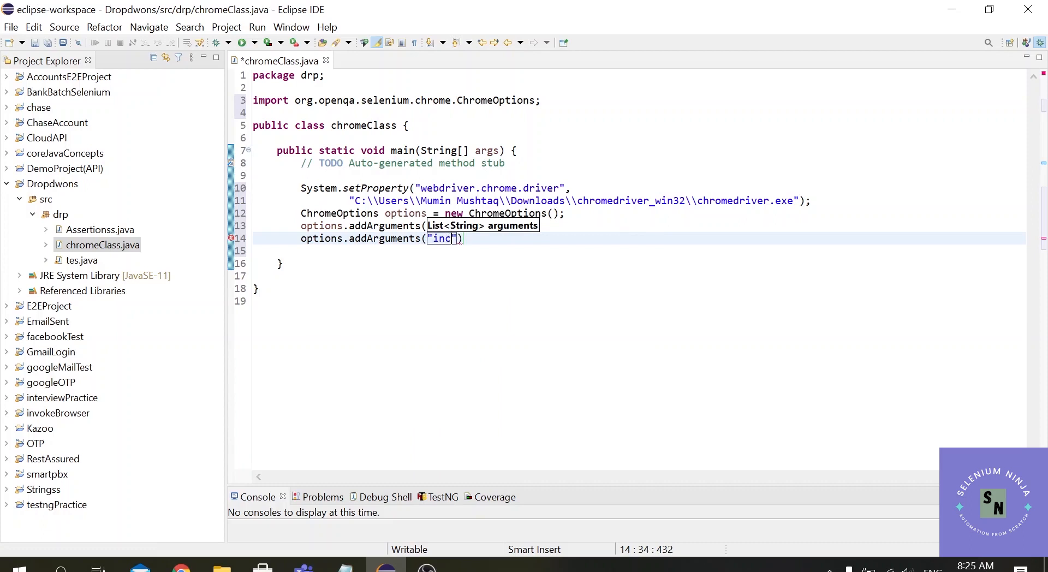
pyautogui.write('ognito')
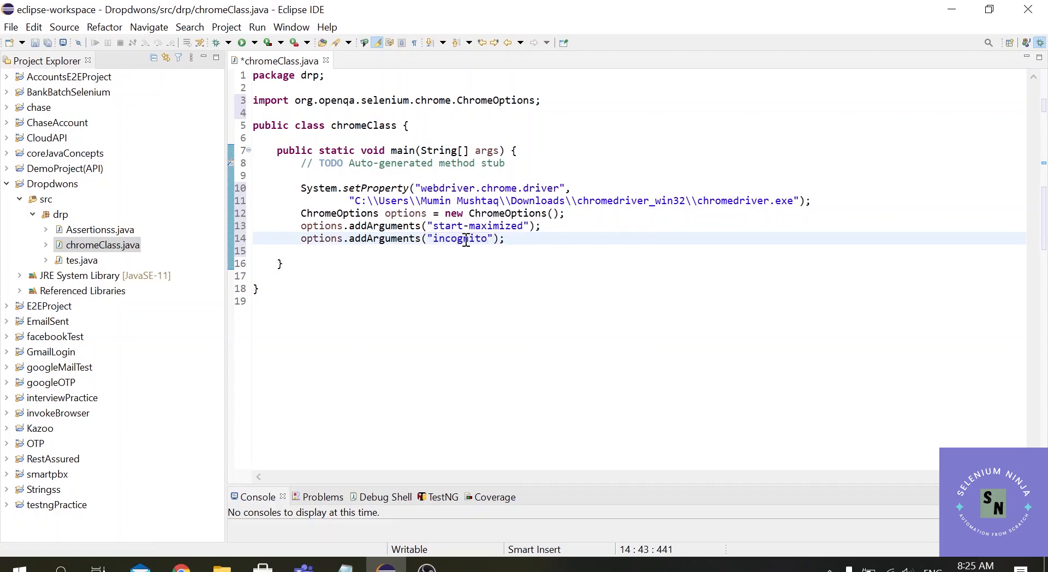
pyautogui.press('ctrl+s')
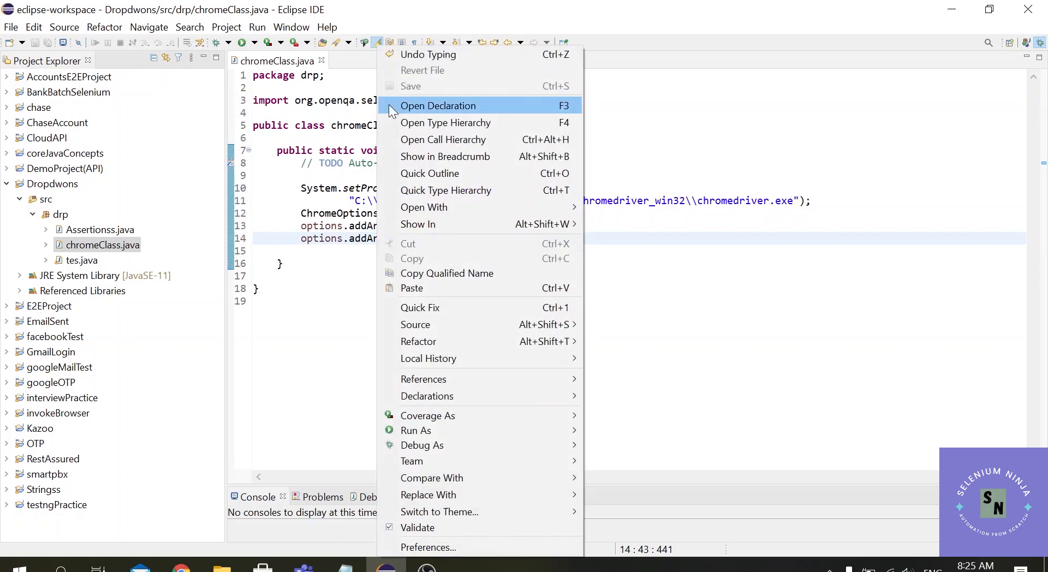
pyautogui.moveTo(415, 430)
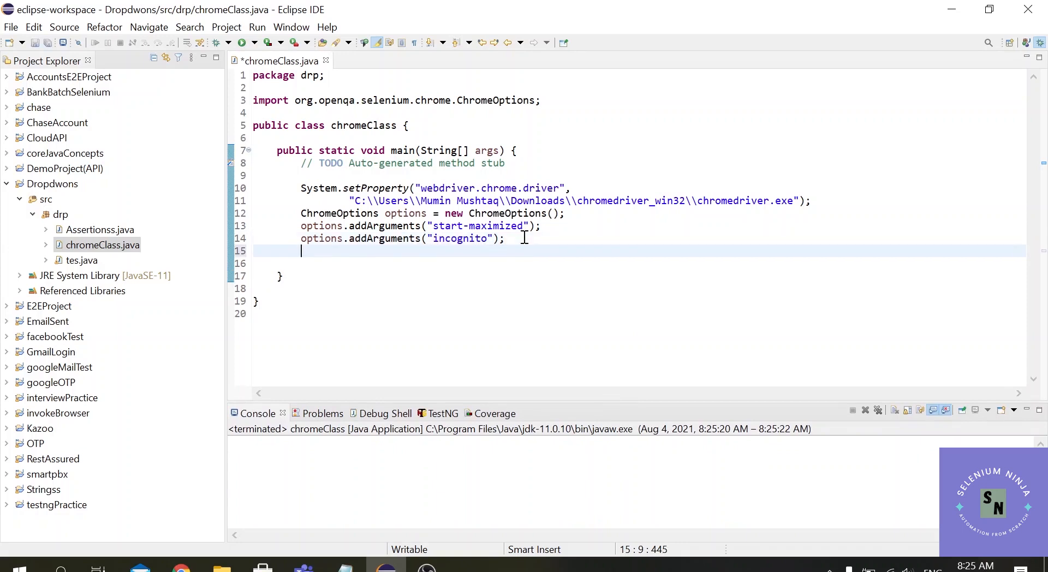
# Step: Write Webdriver driver = new ChromeDriver(options); with ChromeDriver imported
pyautogui.write('Web')
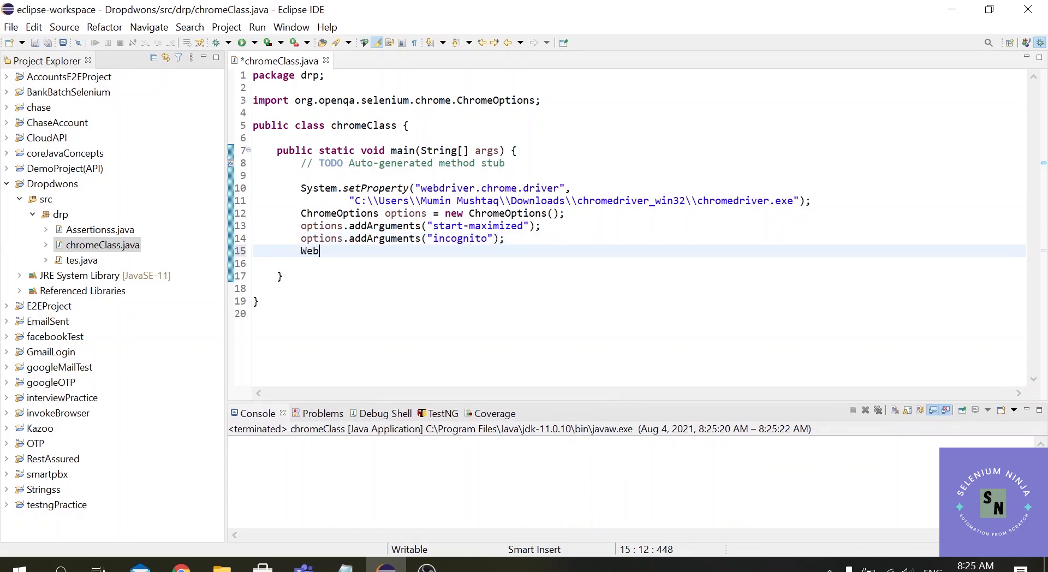
pyautogui.write('driver dr')
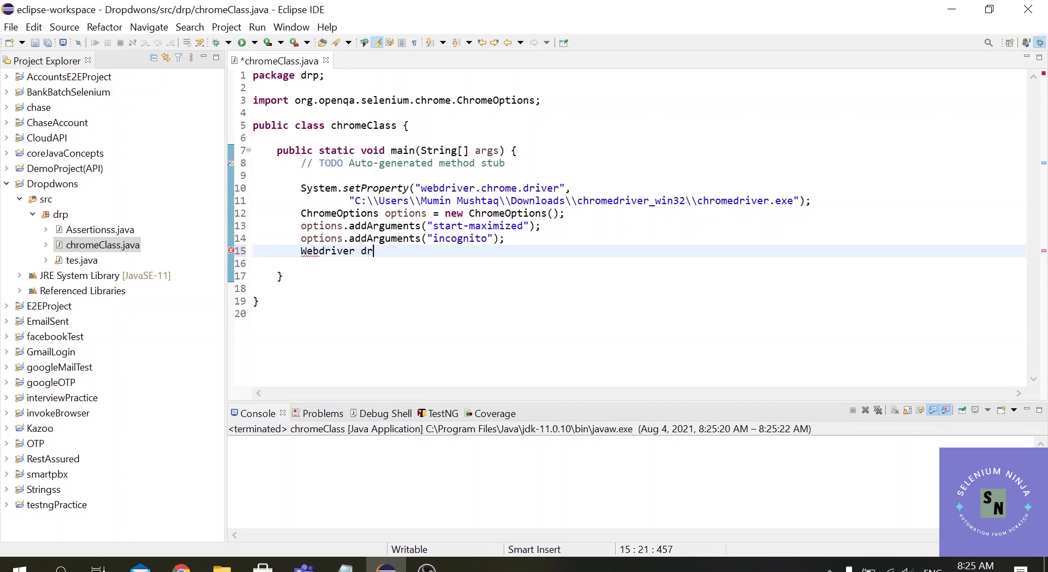
pyautogui.write('iver =')
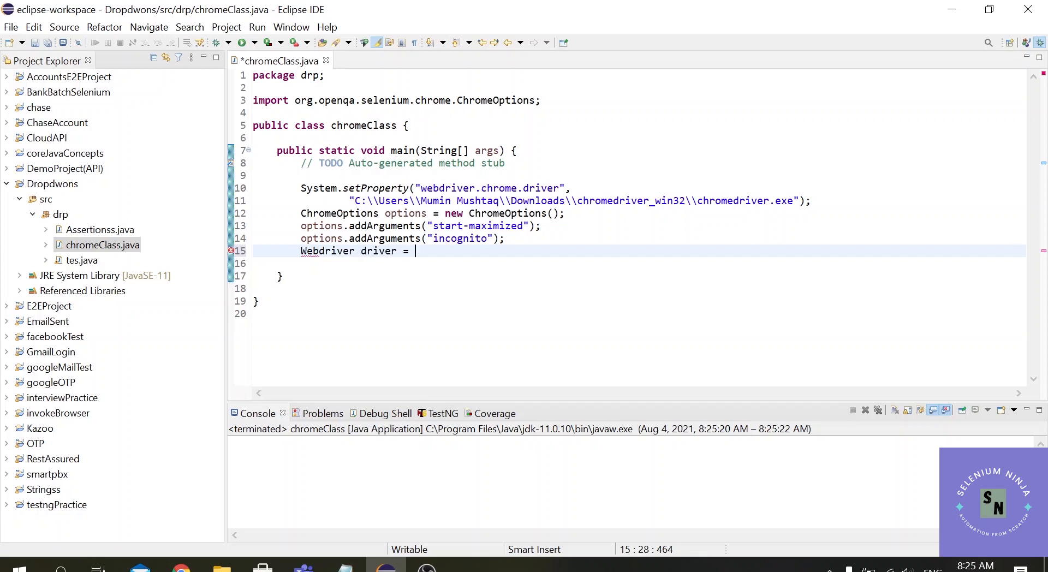
pyautogui.write('new Chrome')
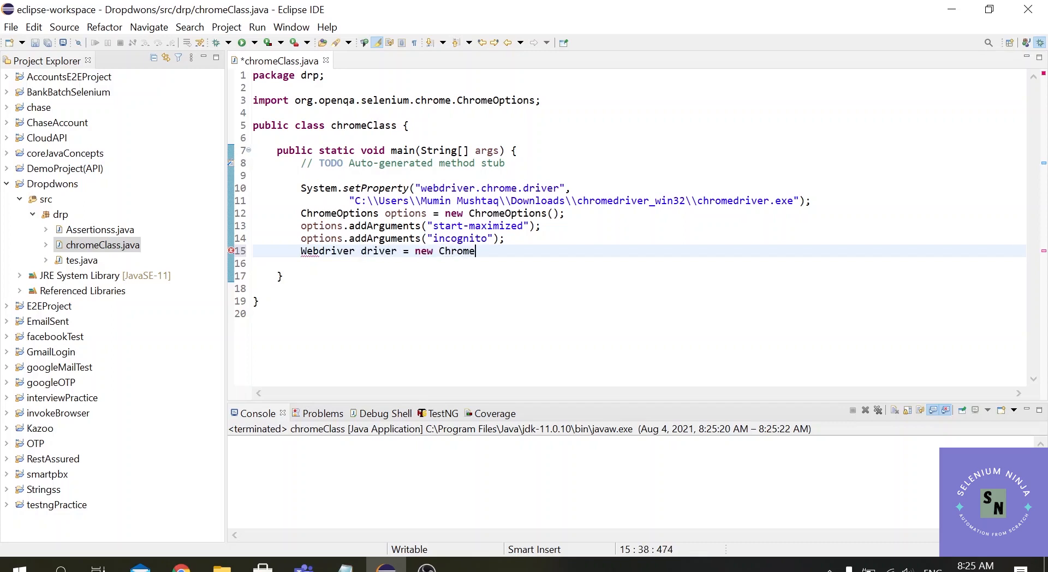
pyautogui.write('Driver()')
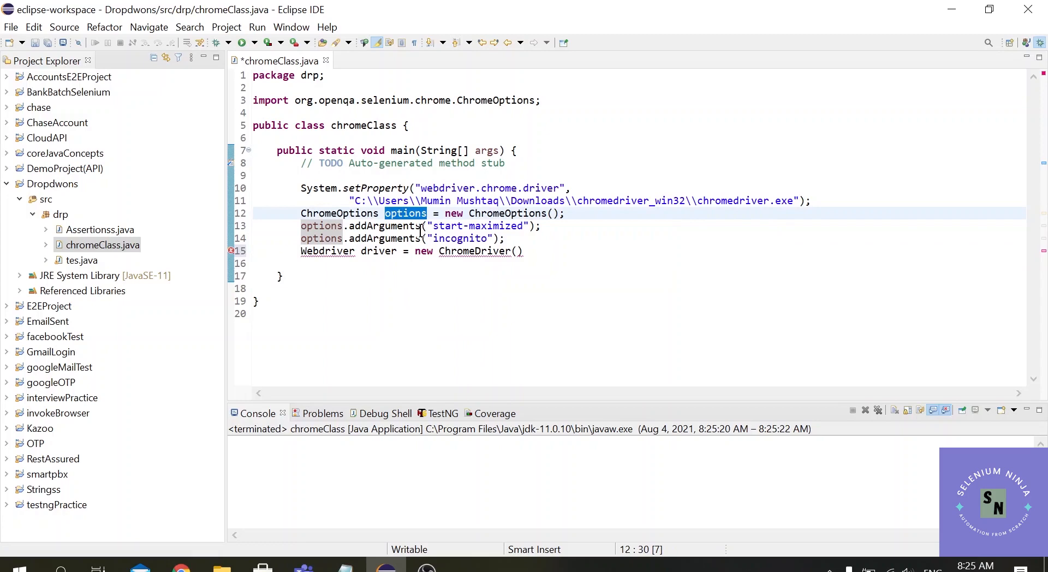
pyautogui.write('options')
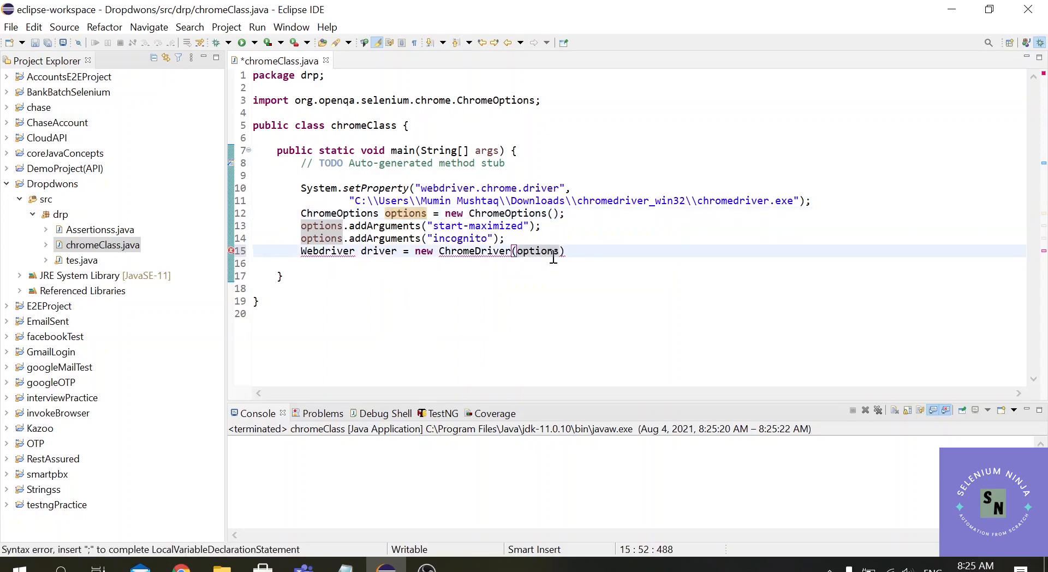
pyautogui.click(567, 251)
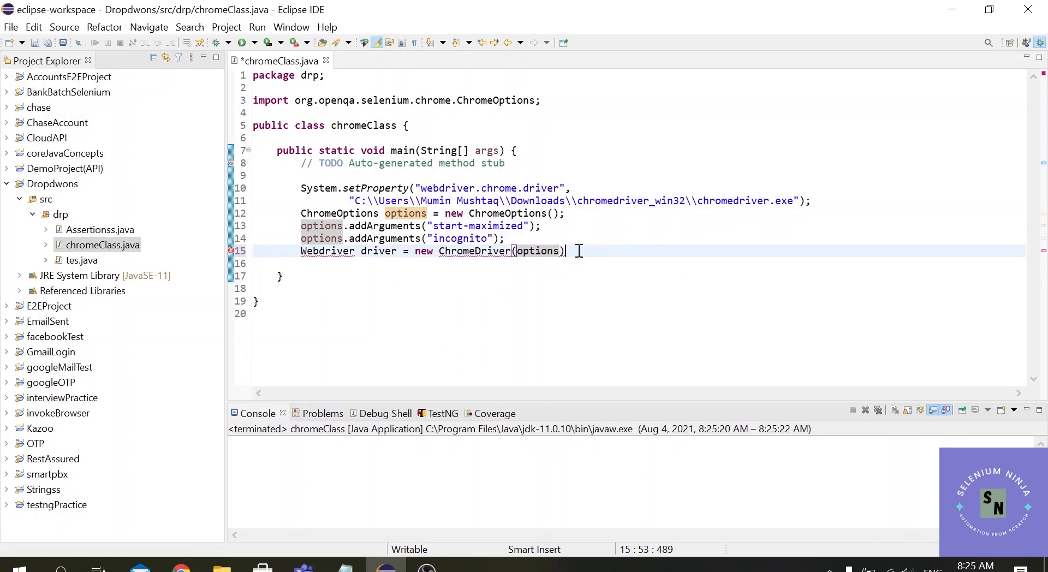
pyautogui.write(';')
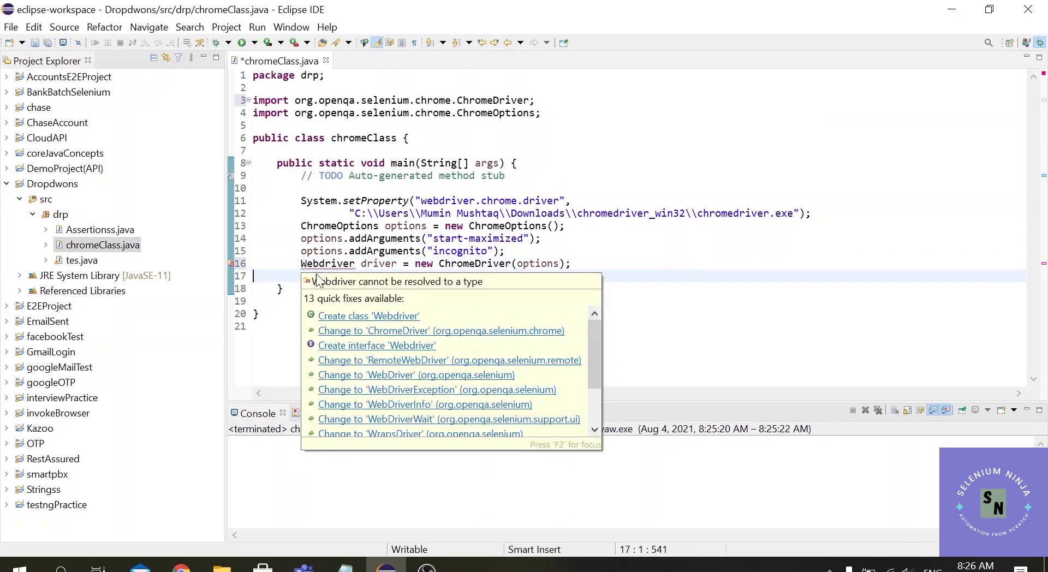
# Step: Fix the type to WebDriver and import it from org.openqa.selenium
pyautogui.click(416, 374)
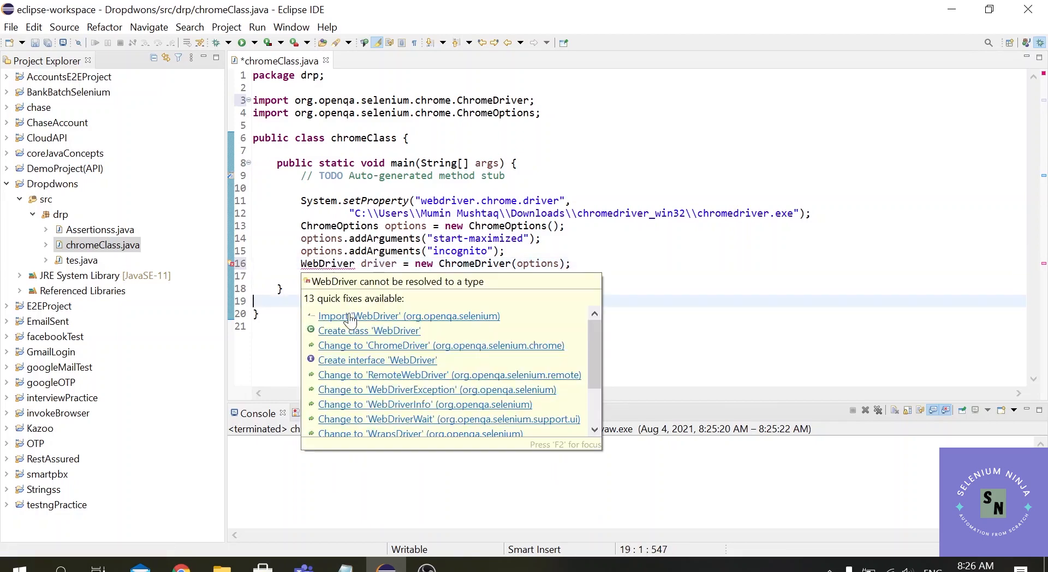
pyautogui.click(408, 315)
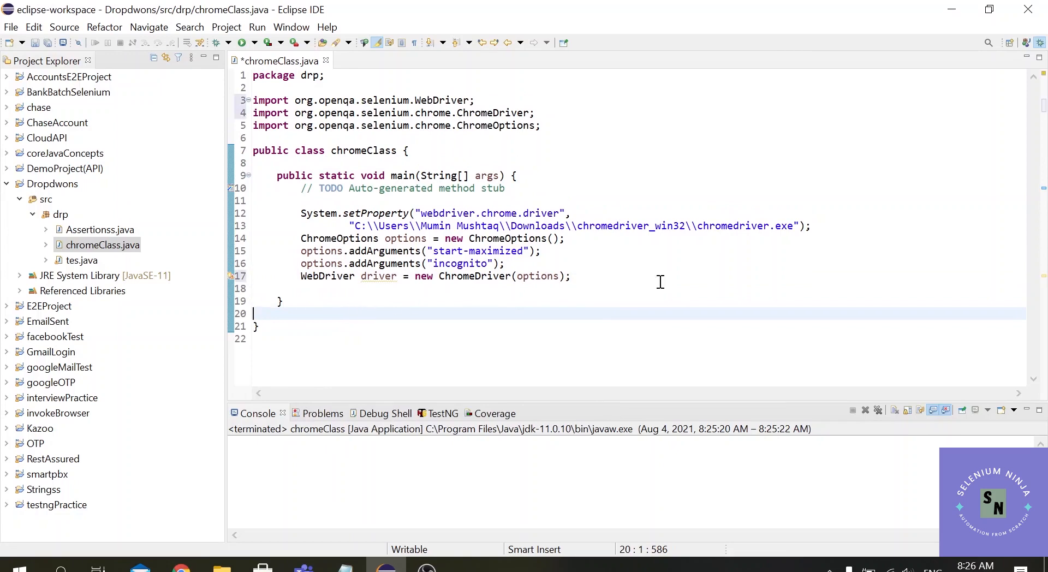
pyautogui.write('driver.get(null);')
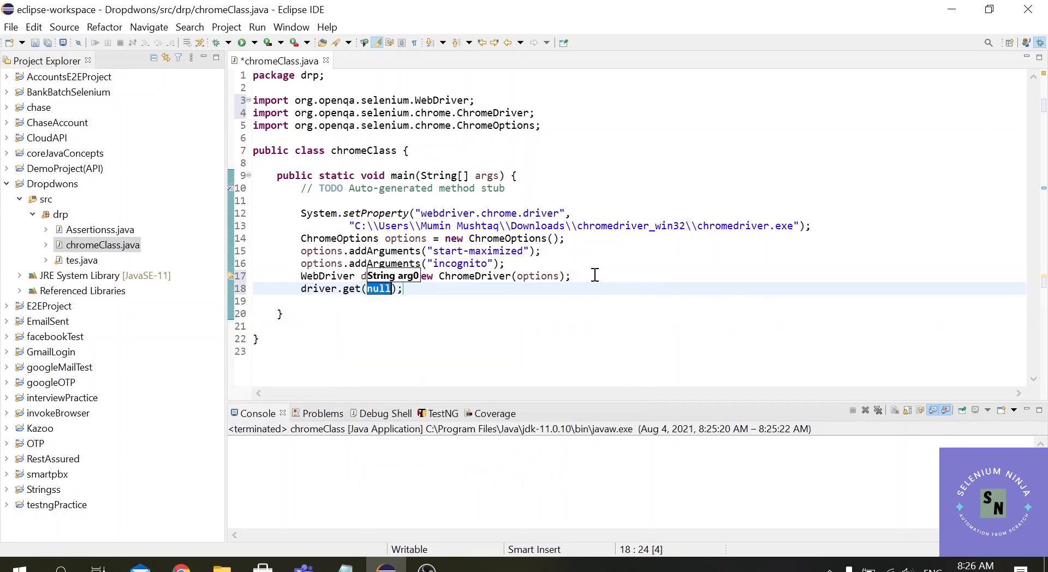
pyautogui.write('""https:')
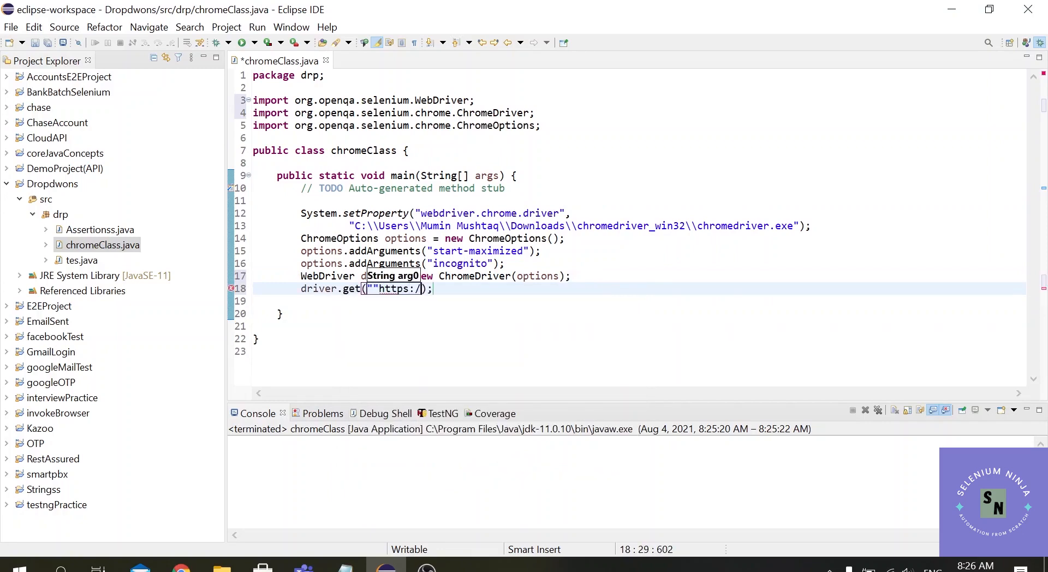
pyautogui.write('/www.google')
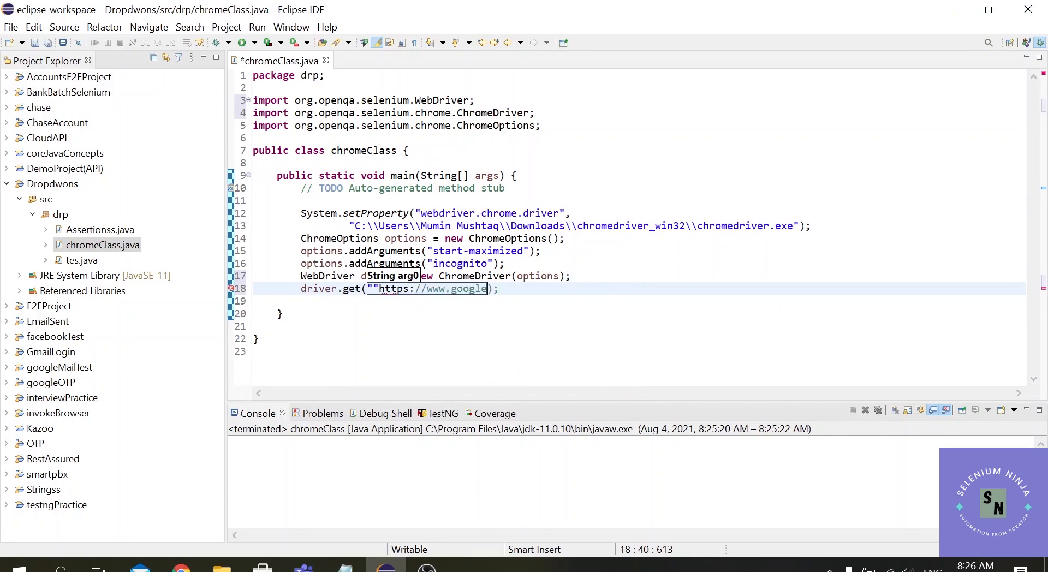
pyautogui.write('.com"')
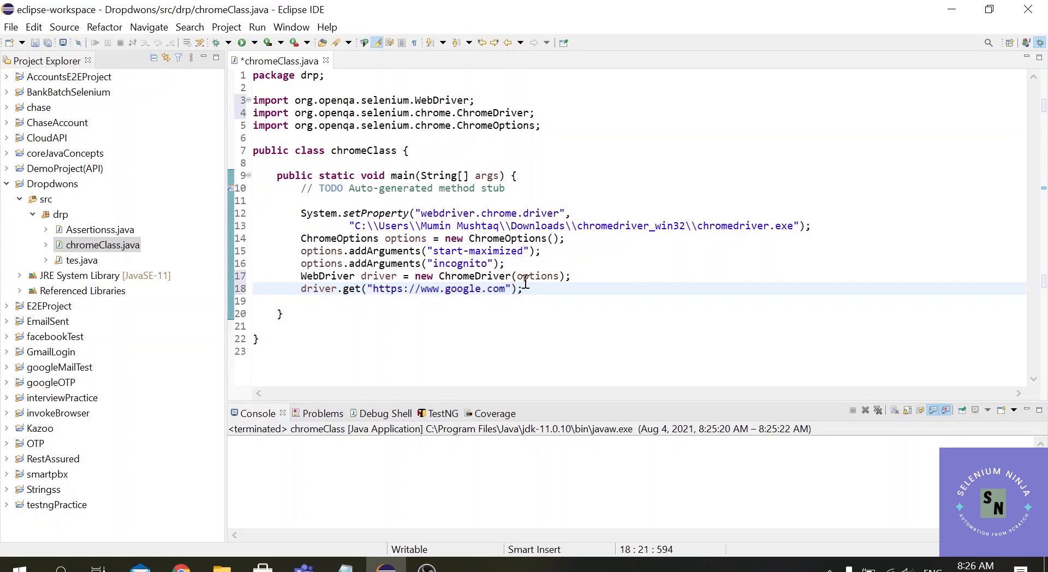
pyautogui.moveTo(533, 113)
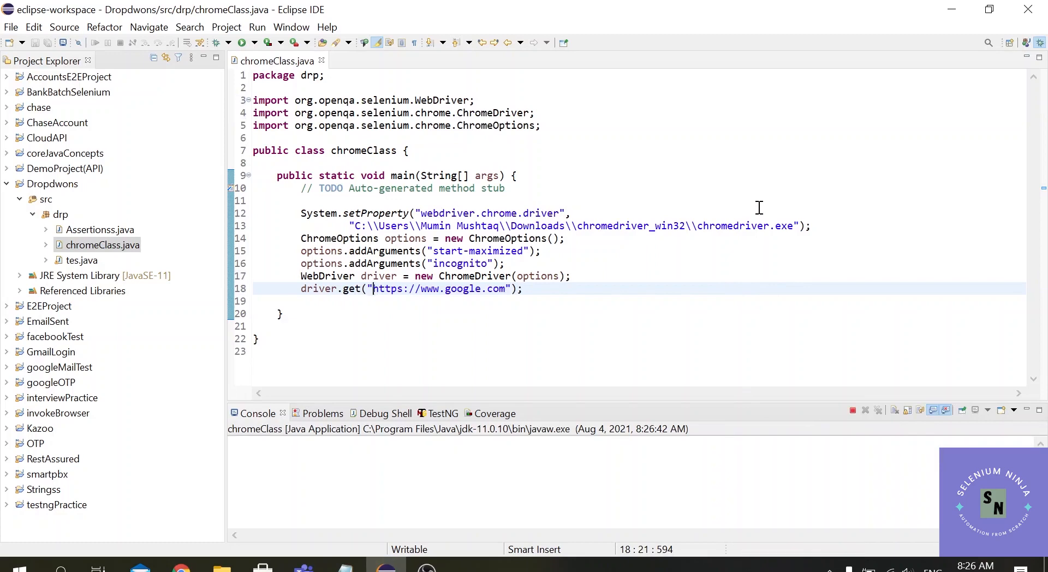
# Step: Inspect the launched Chrome window and its Incognito badge showing google.com
pyautogui.click(220, 43)
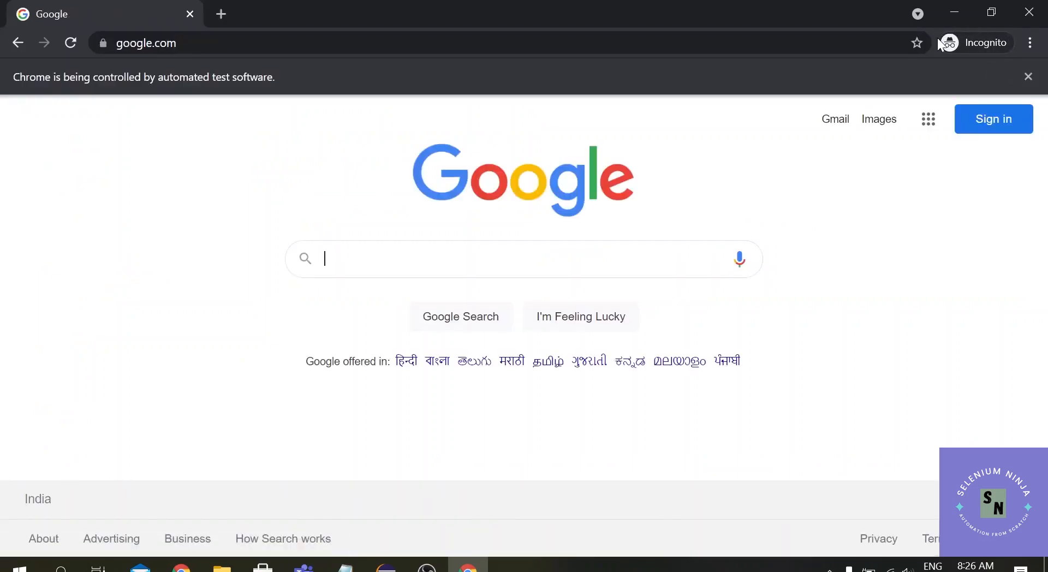
pyautogui.moveTo(966, 34)
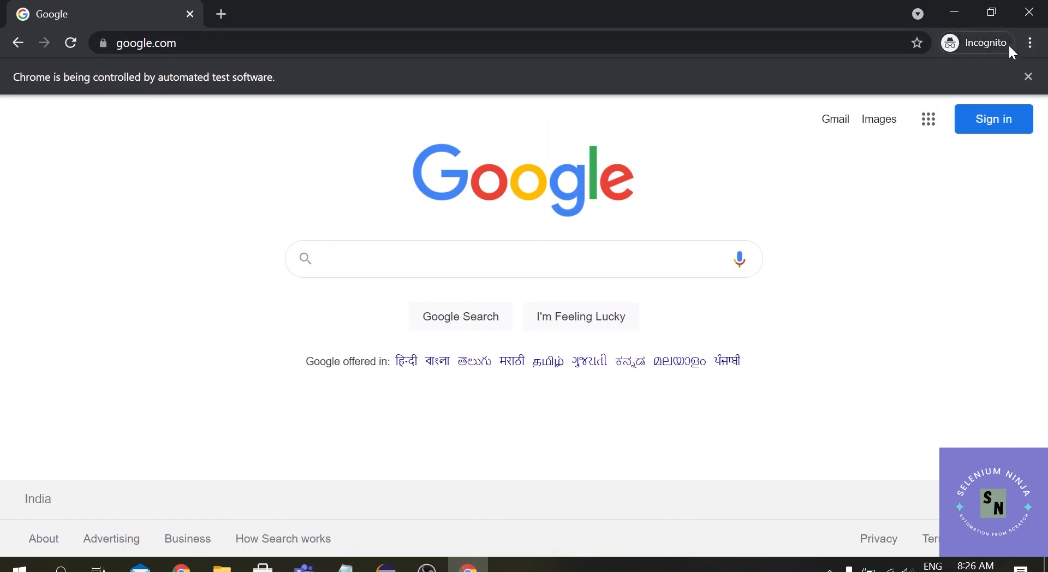
pyautogui.click(975, 42)
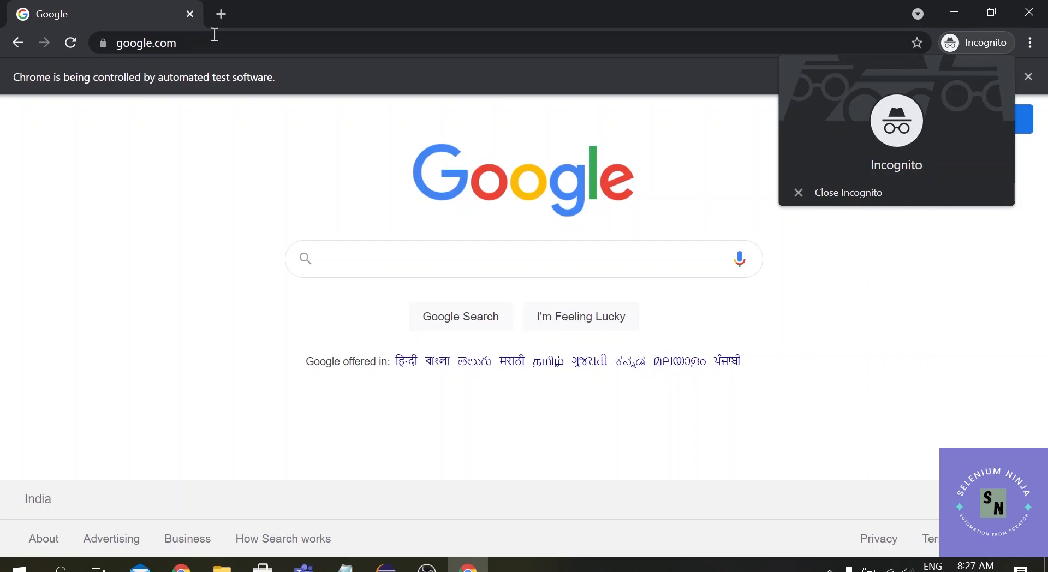
pyautogui.moveTo(3, 127)
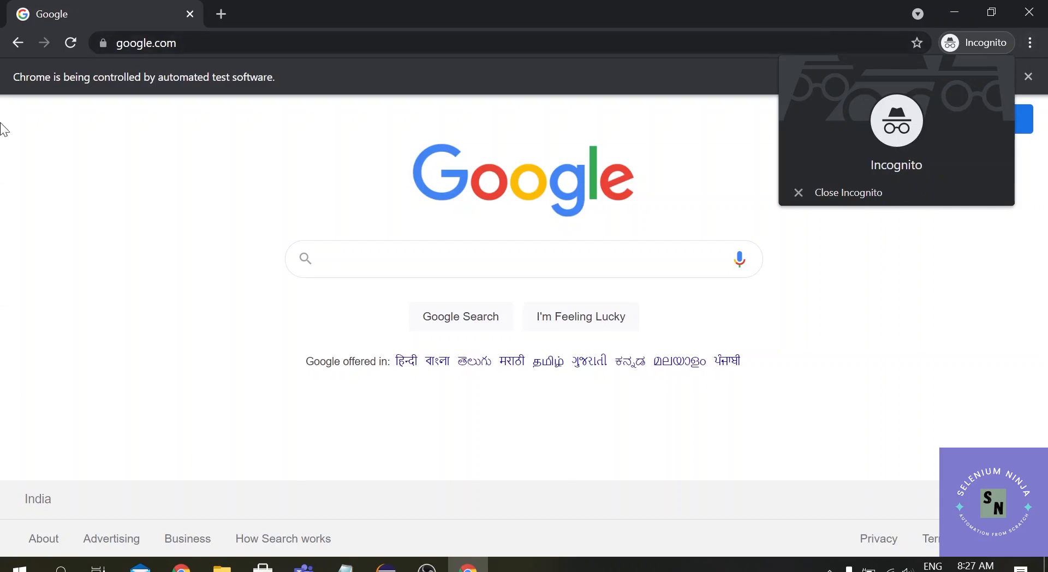
pyautogui.moveTo(448, 153)
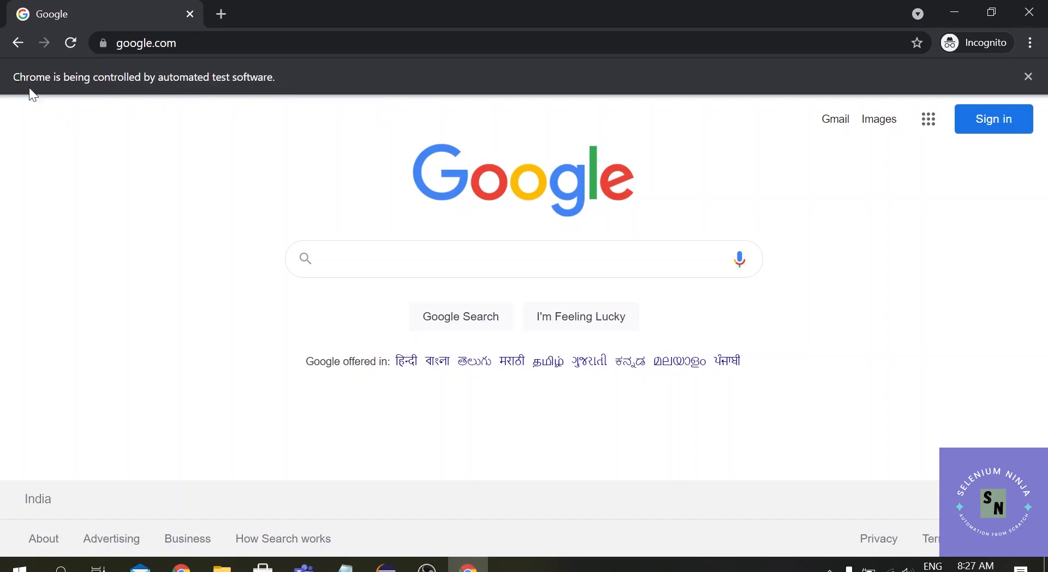
pyautogui.moveTo(269, 81)
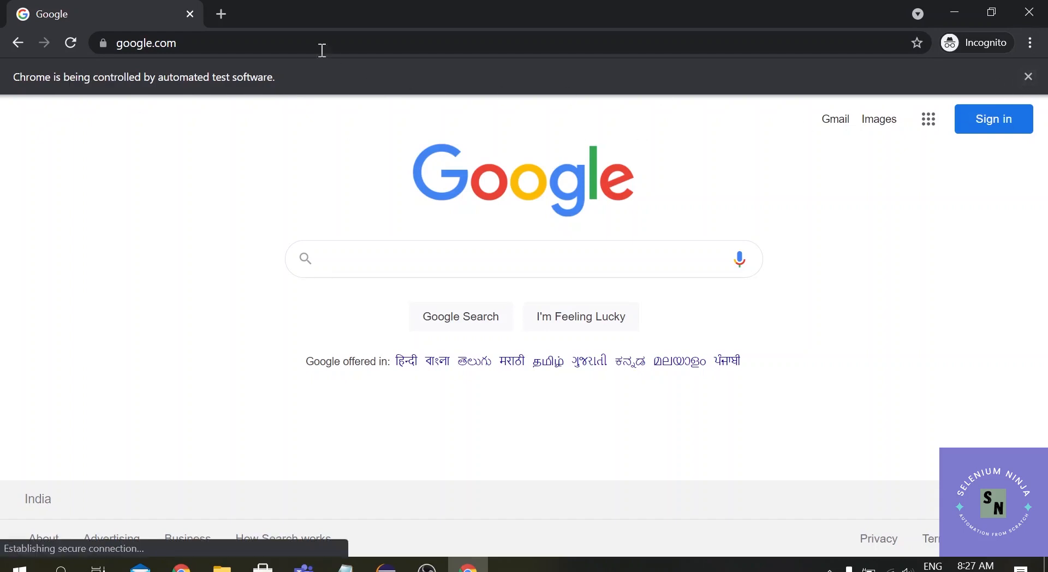
pyautogui.moveTo(146, 76)
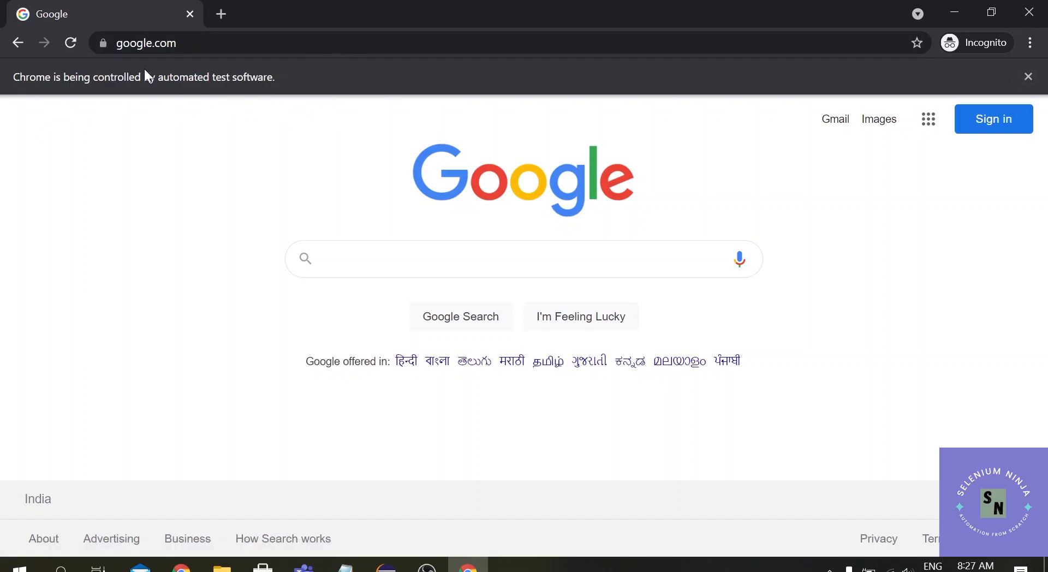
pyautogui.moveTo(249, 141)
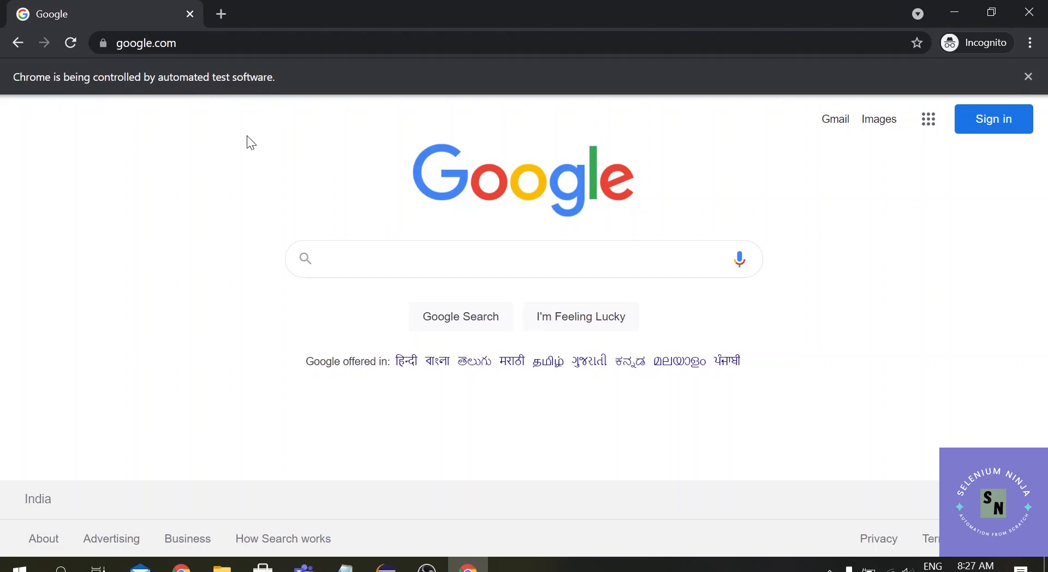
pyautogui.moveTo(634, 19)
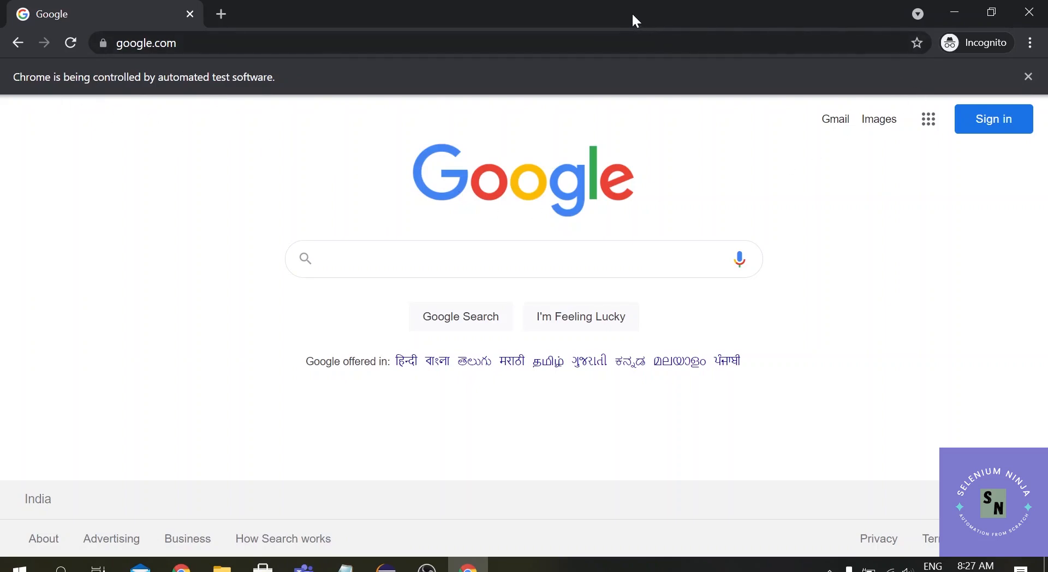
pyautogui.moveTo(209, 87)
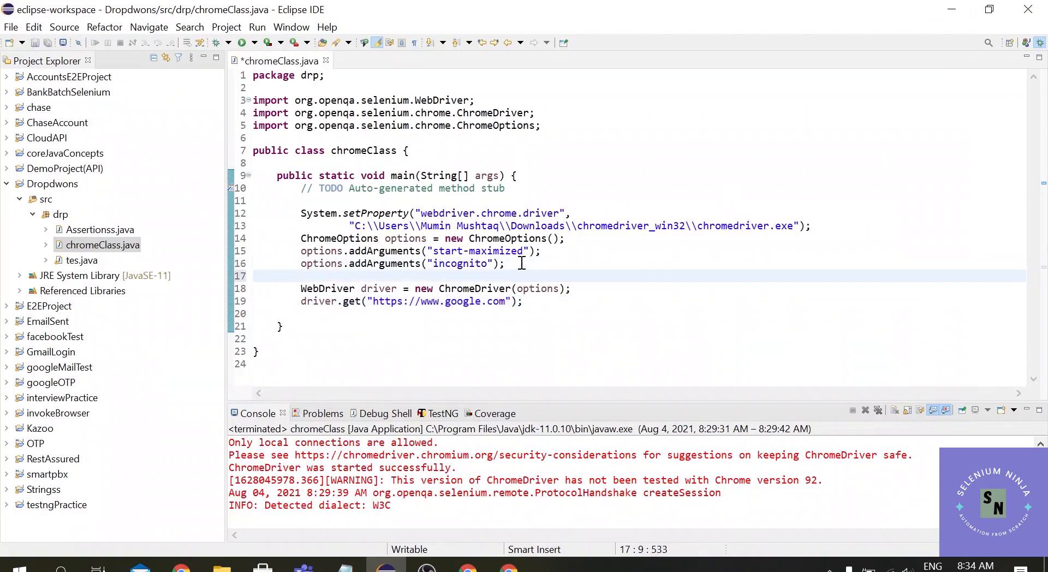
# Step: Write options.setExperimentalOption("excludeSwitches", Collections.singletonList("enable-automation"));
pyautogui.write('otp')
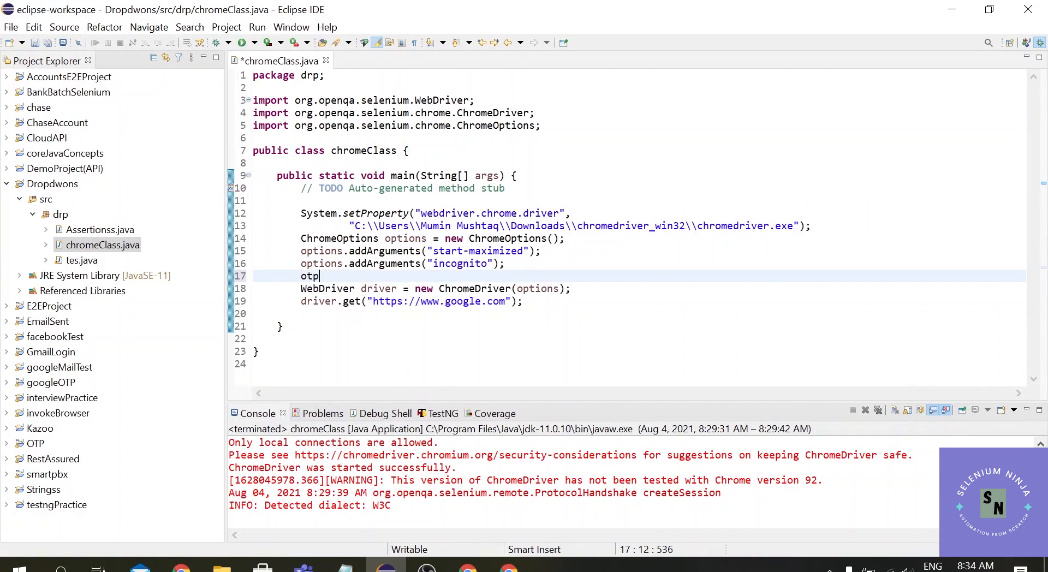
pyautogui.press('BackSpace')
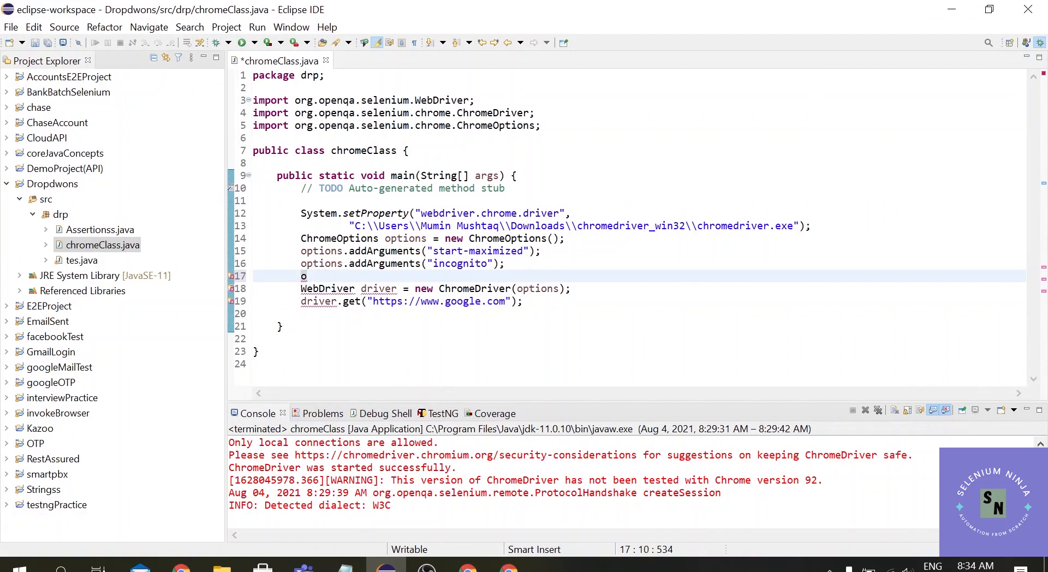
pyautogui.write('ptions.se')
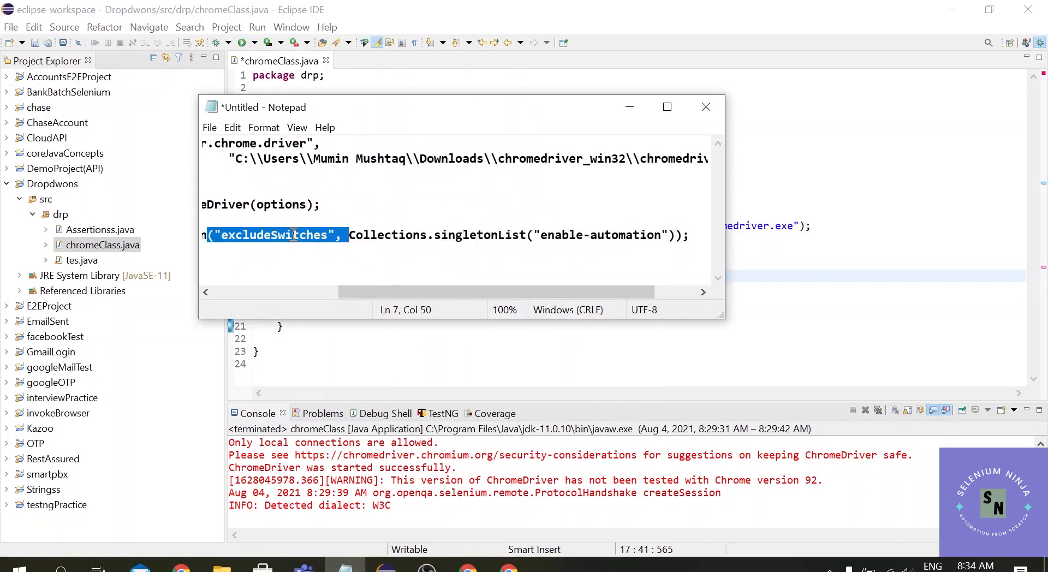
pyautogui.moveTo(293, 234)
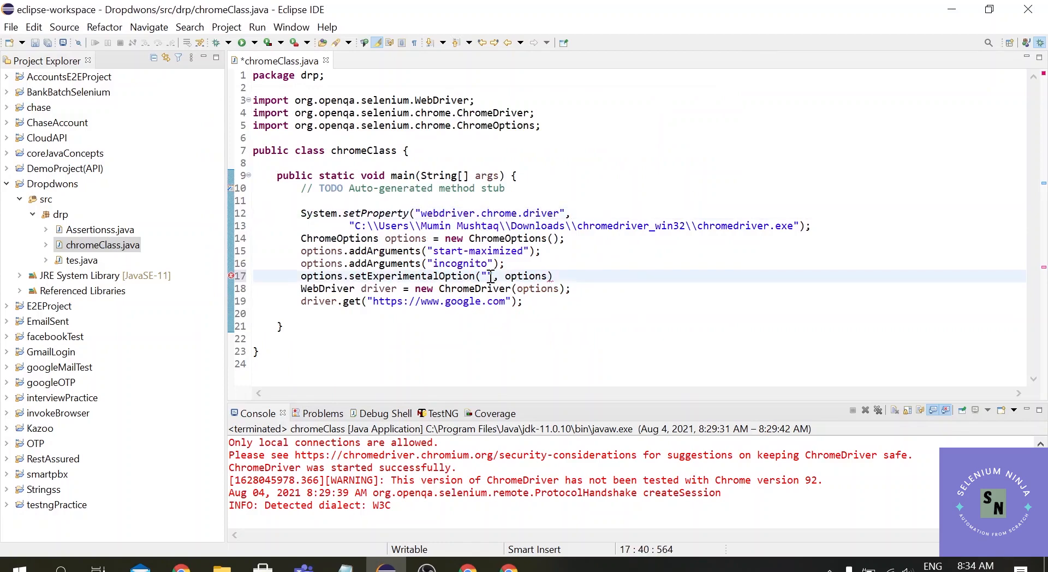
pyautogui.write('excludeSwitches')
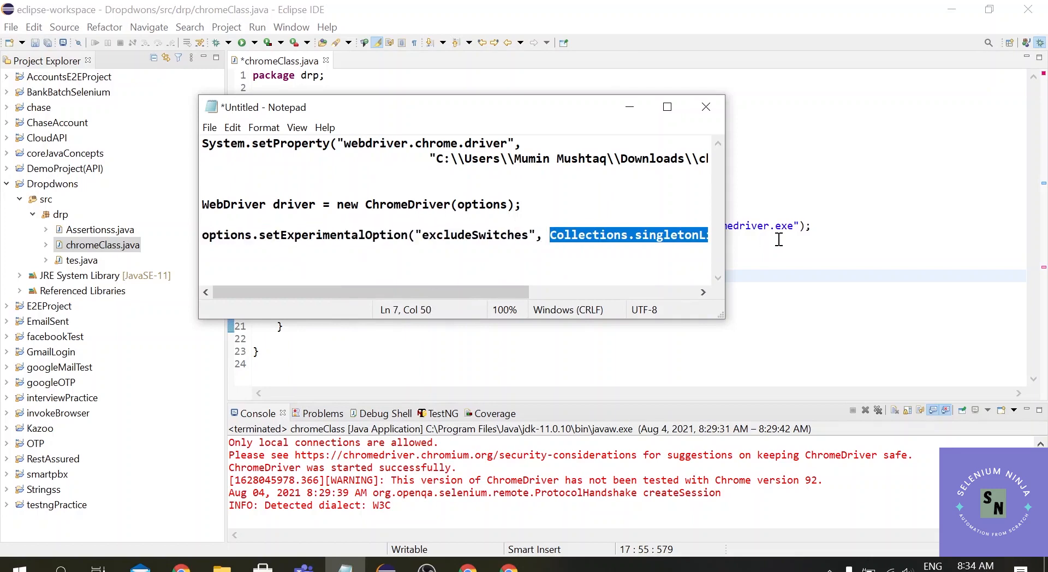
pyautogui.click(706, 107)
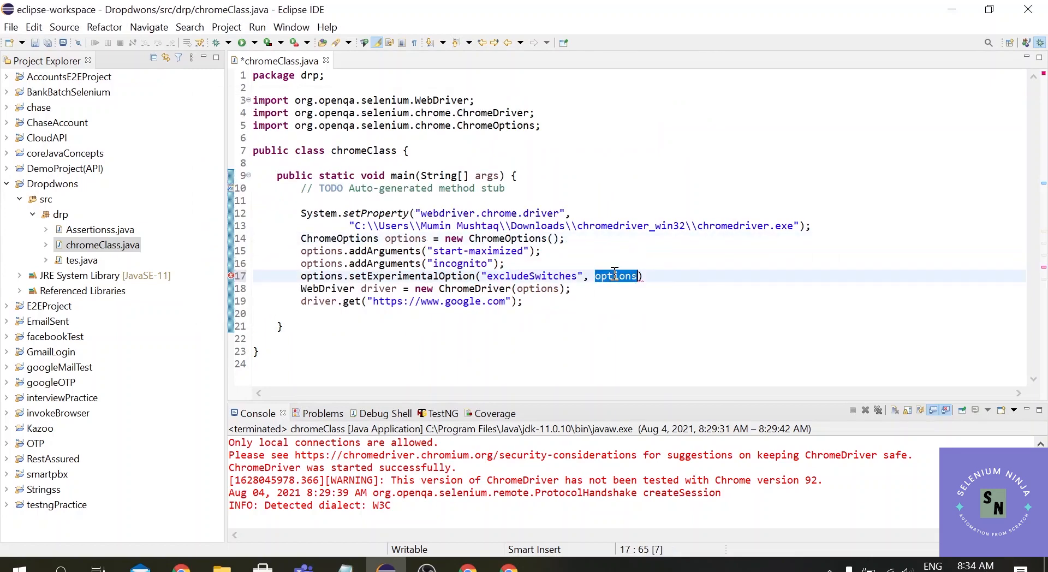
pyautogui.write('Collections.singletonList("enable-automation")')
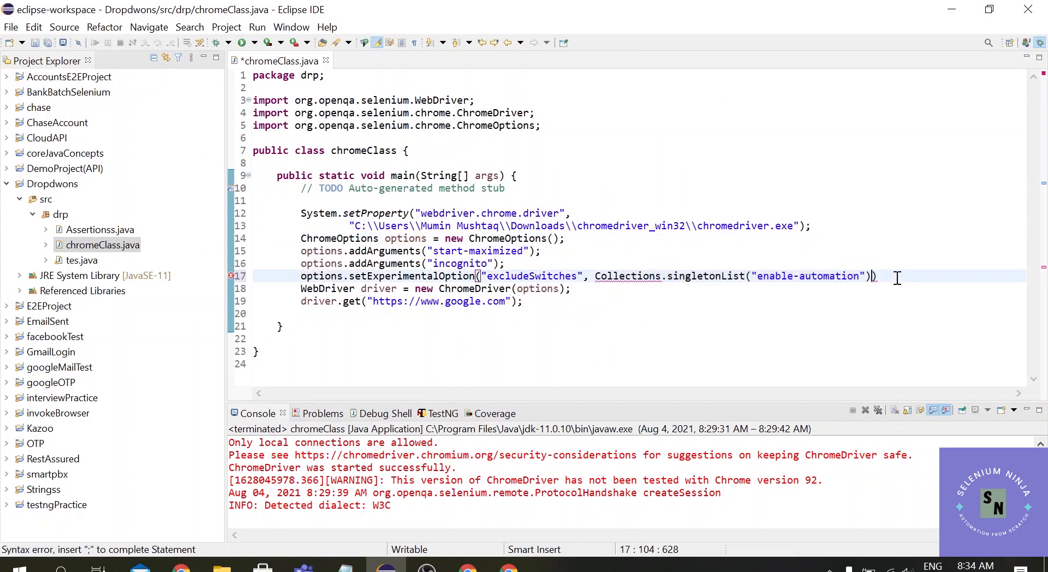
pyautogui.write(';')
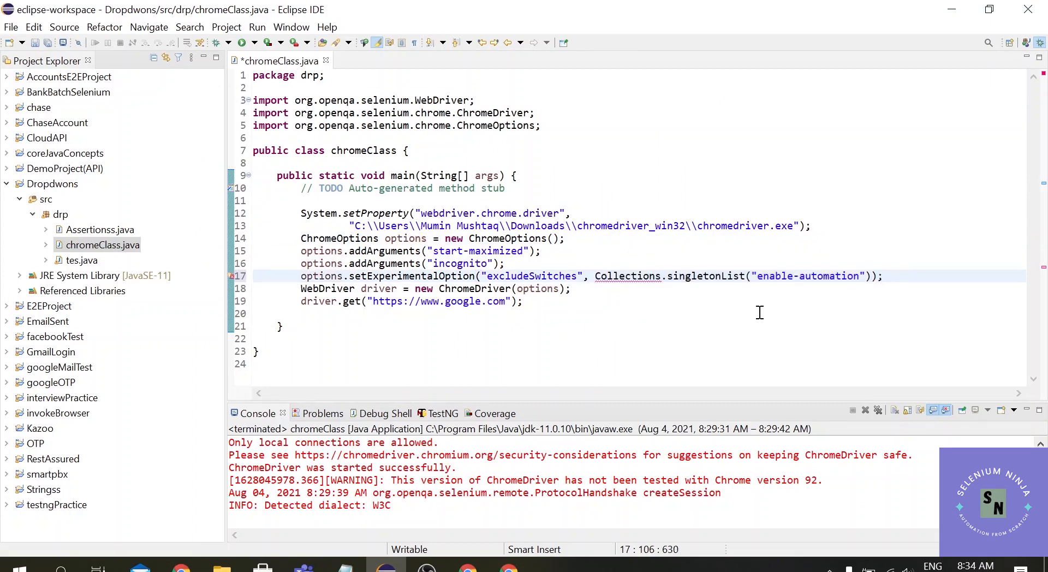
# Step: Import Collections from java.util via the quick fix
pyautogui.click(626, 276)
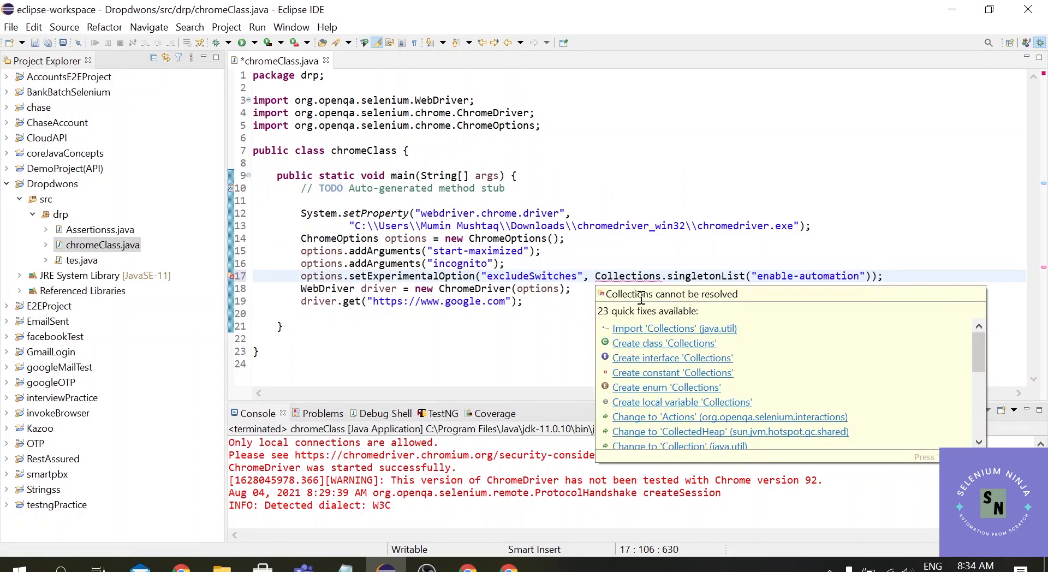
pyautogui.click(673, 329)
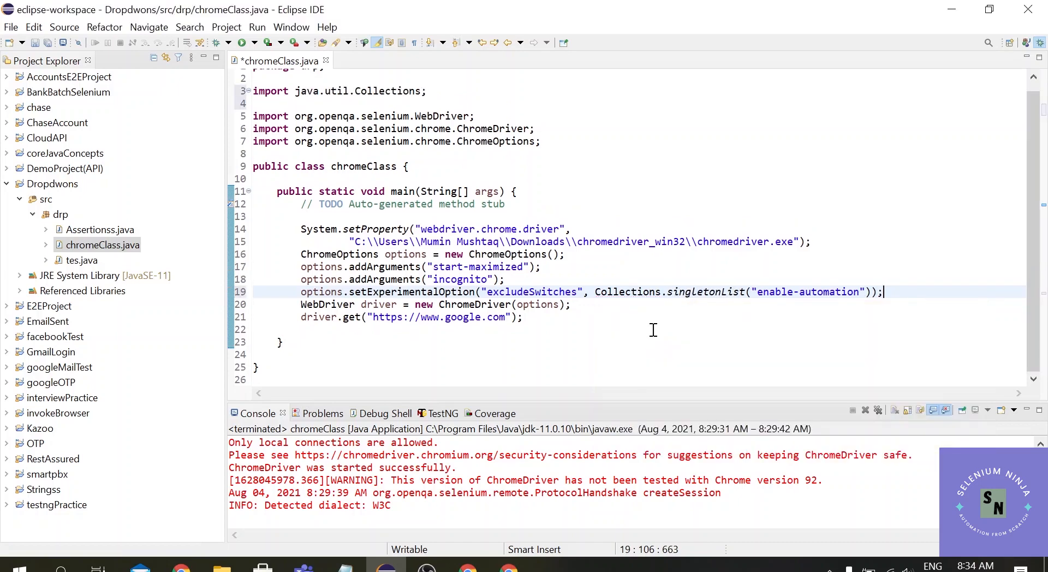
# Step: Save chromeClass and rerun it so incognito Chrome shows google.com without the automation bar
pyautogui.press('ctrl+s')
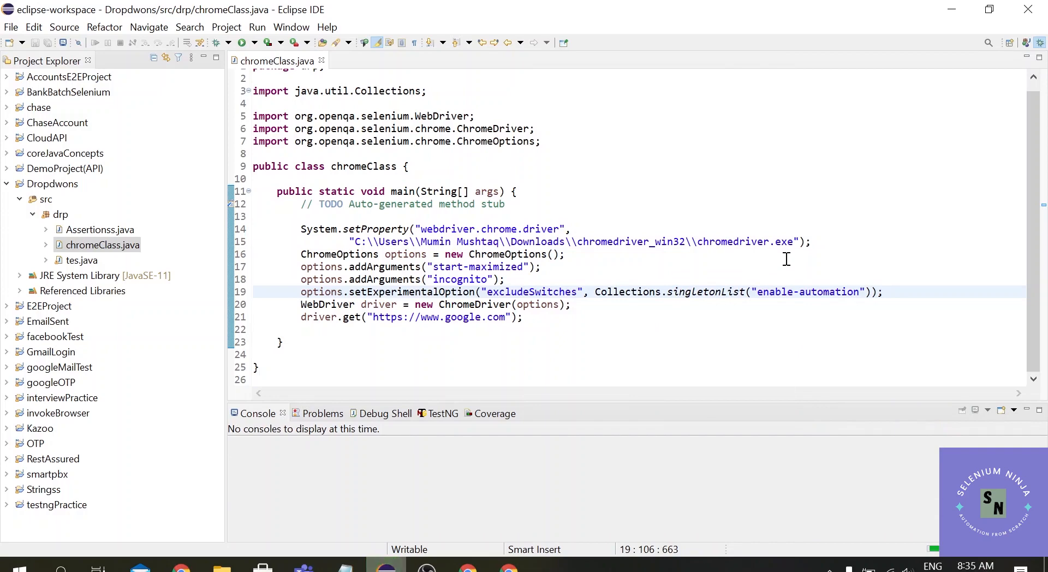
pyautogui.click(257, 43)
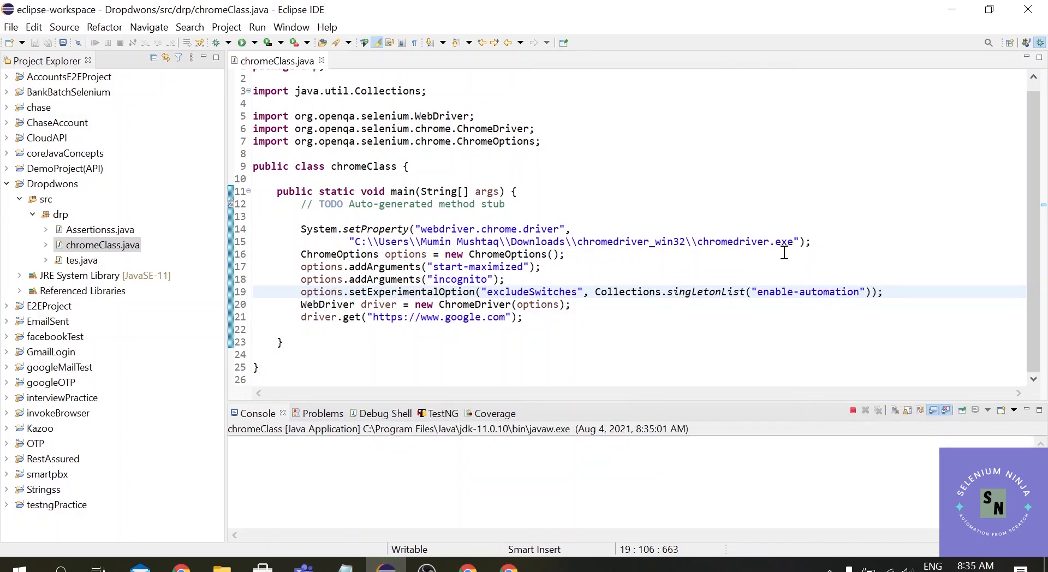
pyautogui.click(257, 27)
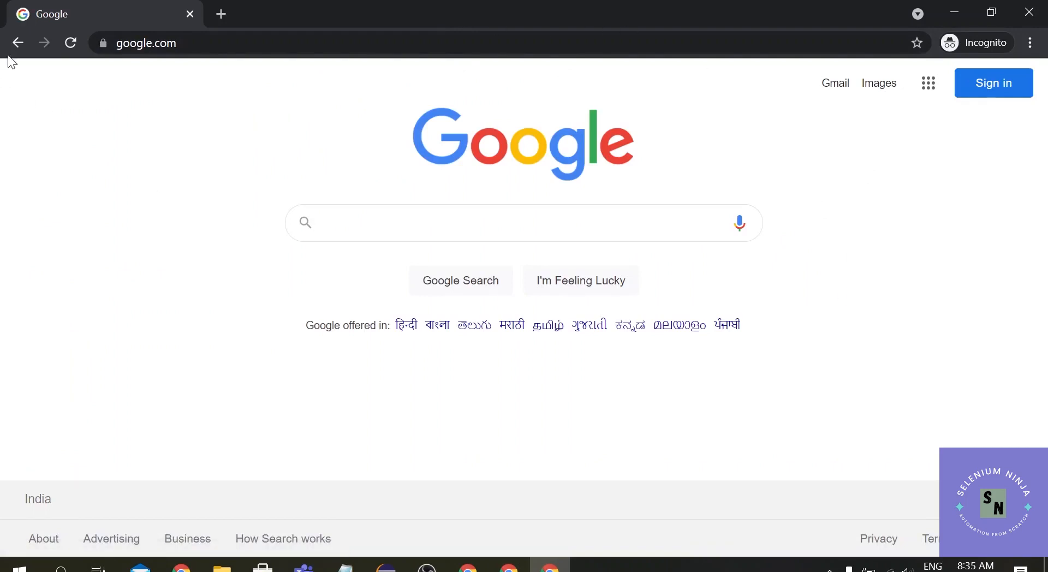
pyautogui.moveTo(114, 85)
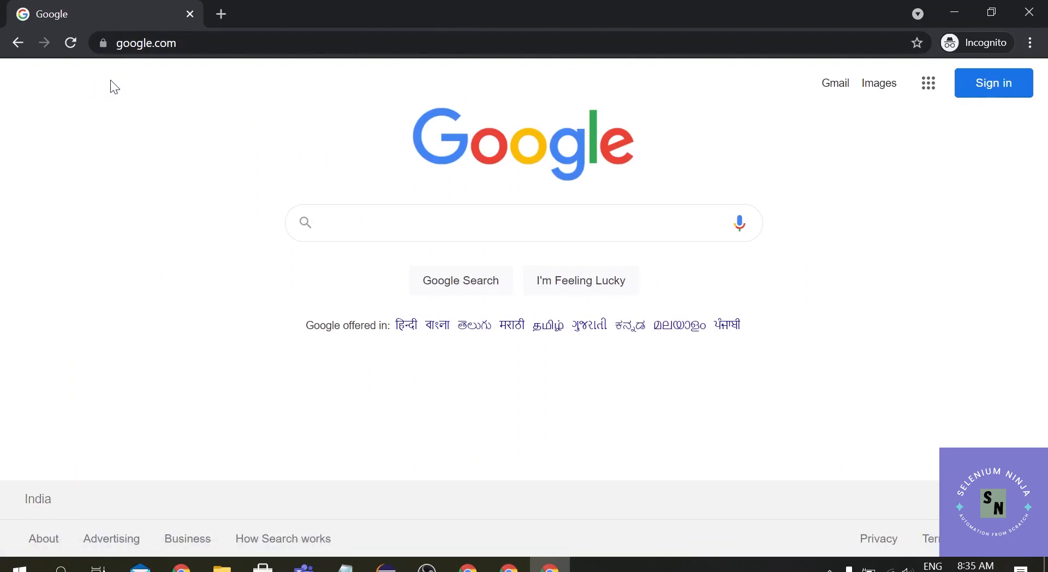